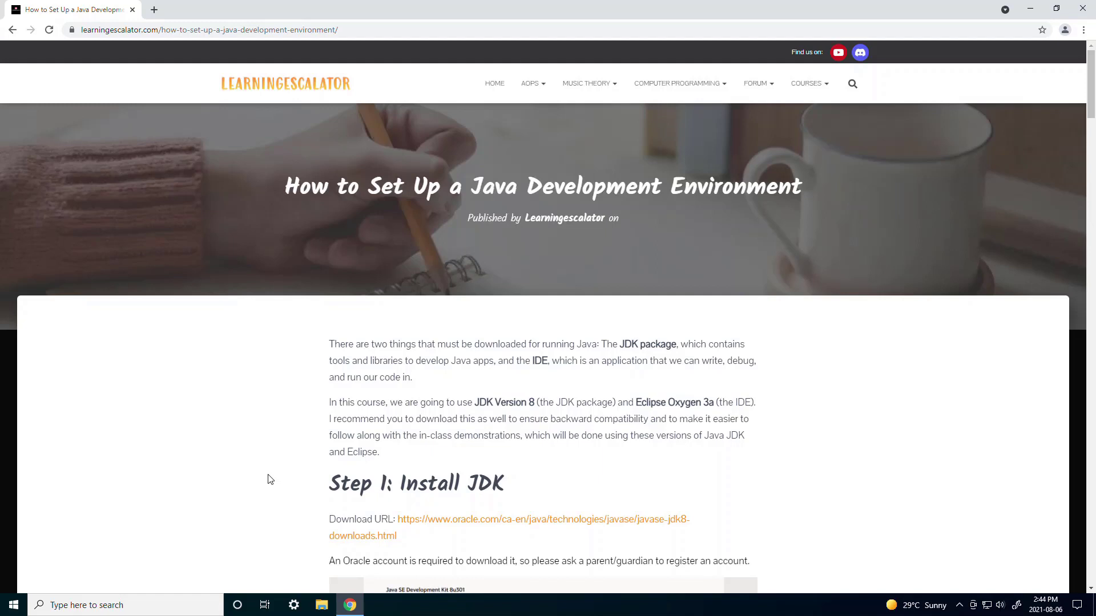
pyautogui.moveTo(225, 552)
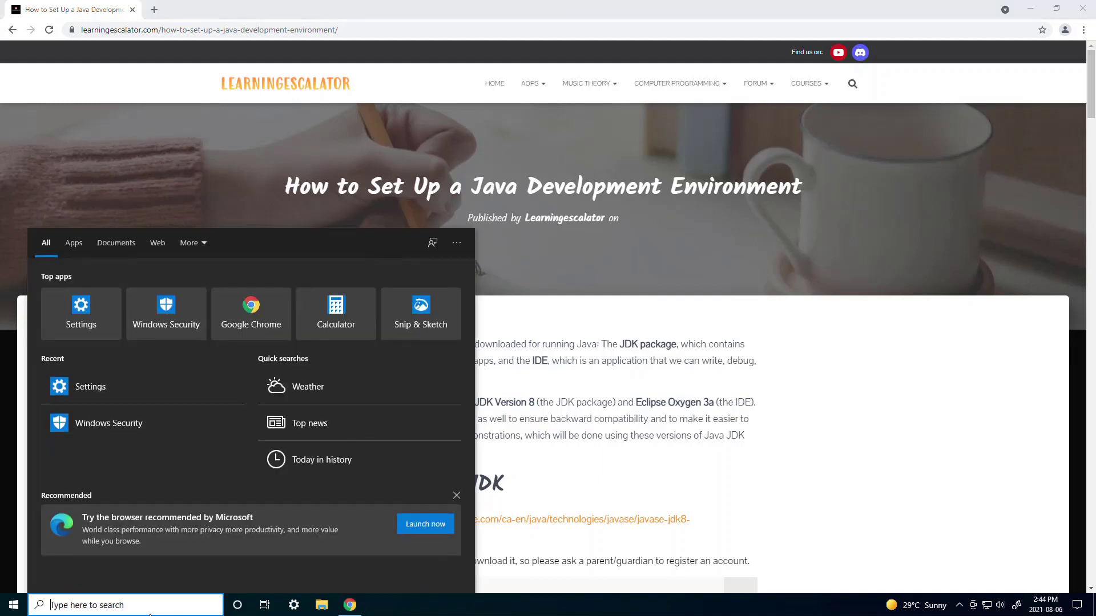
# Search Windows for cmd so Command Prompt appears as the best match.
pyautogui.write('cmd')
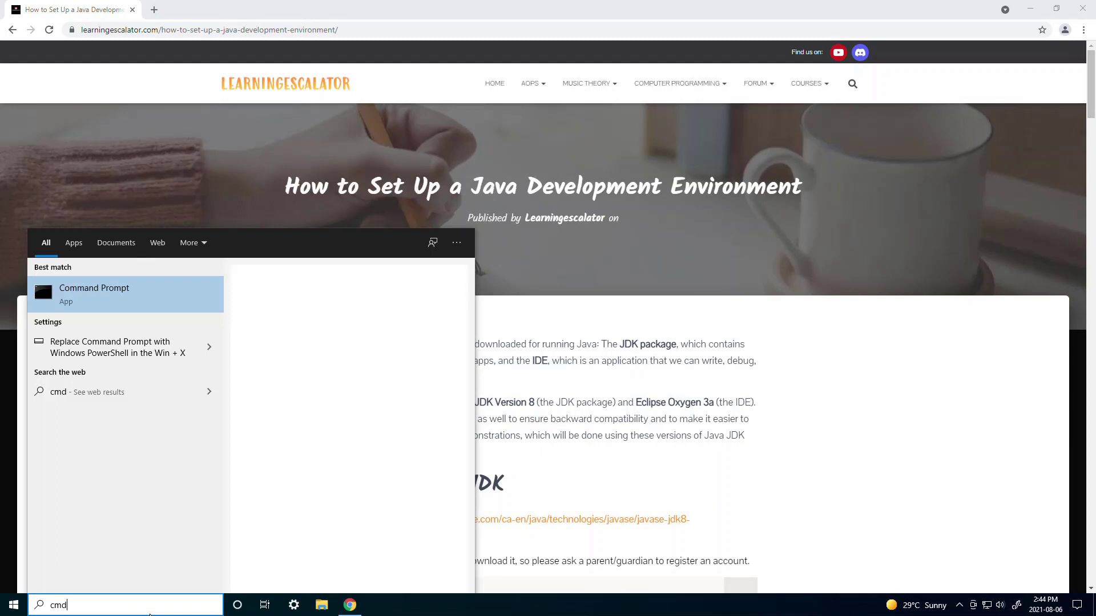
# Launch Command Prompt and run java, confirming it is not recognized yet.
pyautogui.click(94, 295)
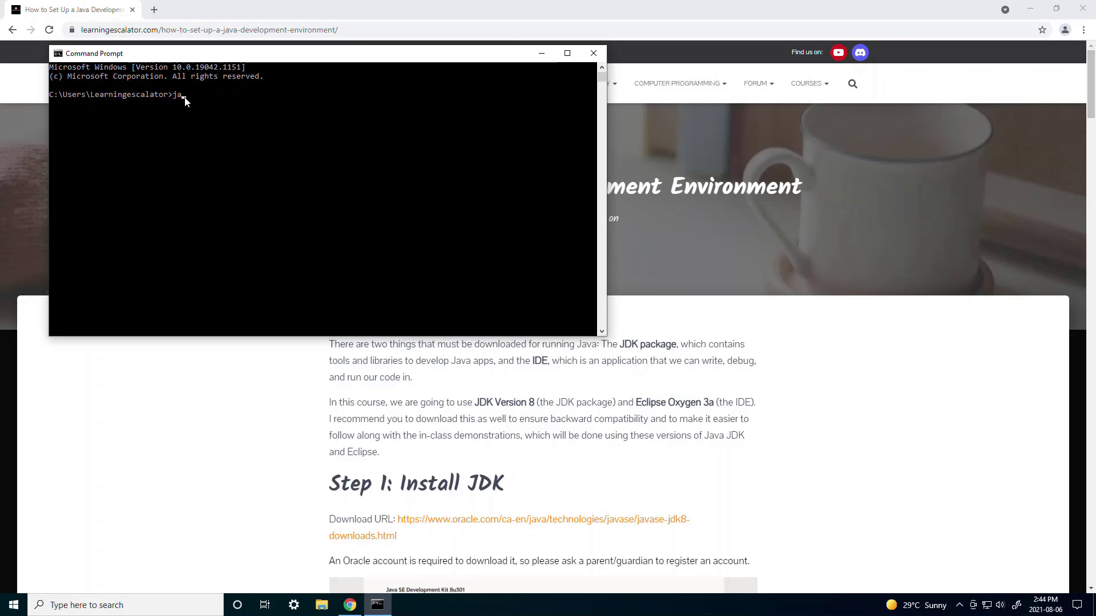
pyautogui.press('Enter')
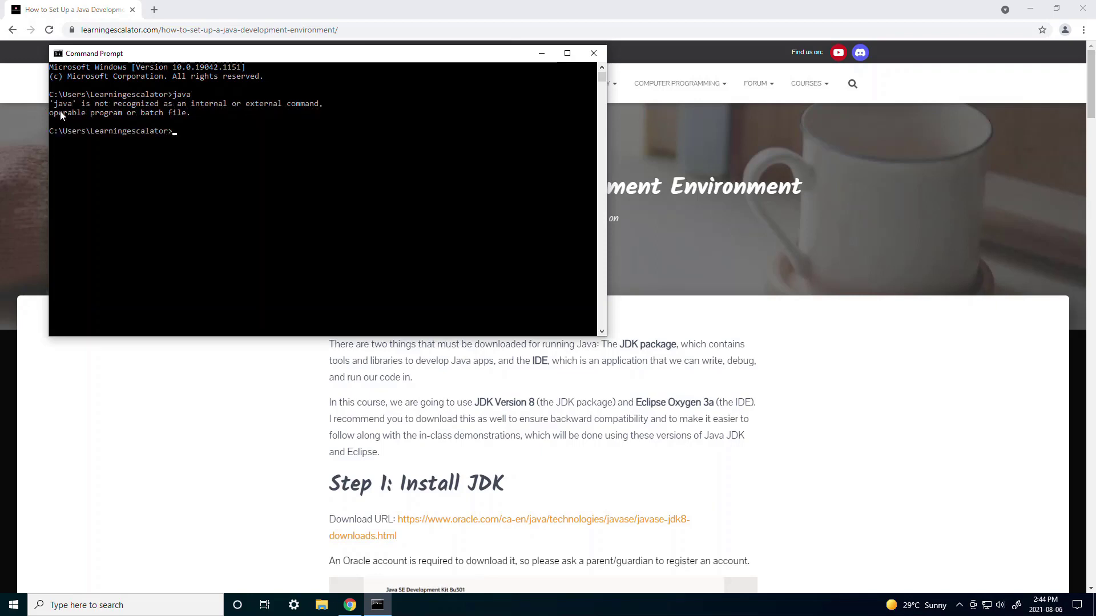
pyautogui.moveTo(224, 148)
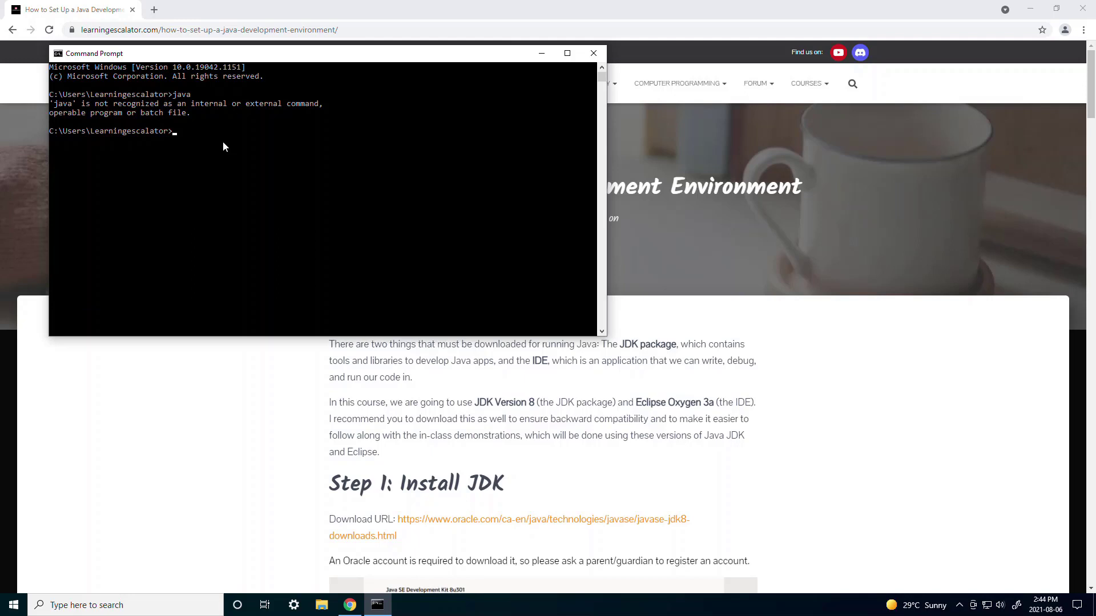
pyautogui.moveTo(435, 331)
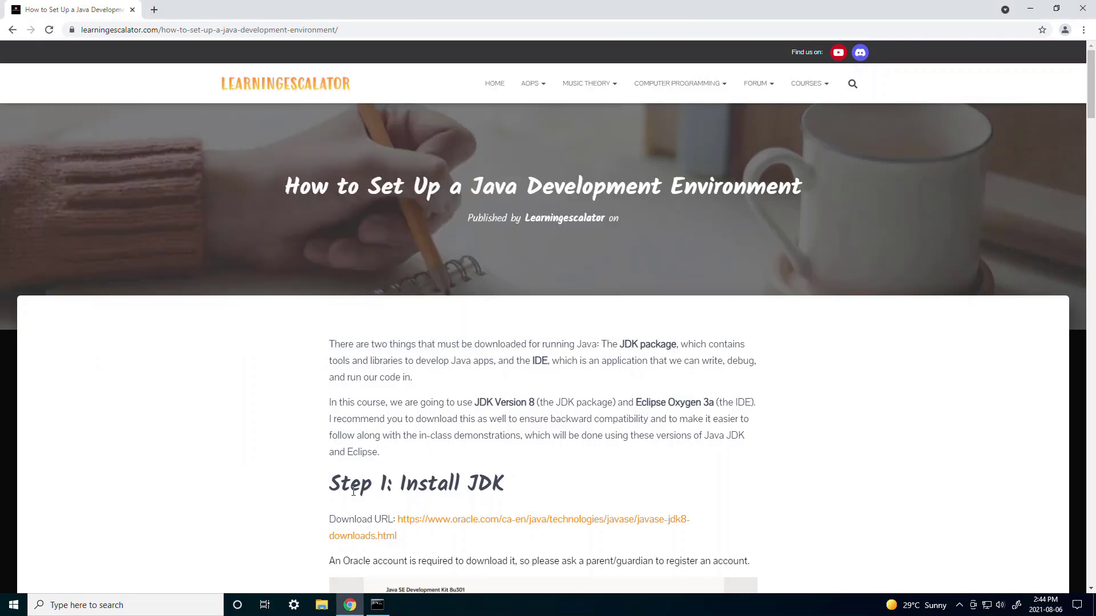
# Follow the tutorial's Oracle JDK 8 link and scroll the 8u301 downloads table to Windows x64.
pyautogui.scroll(-3)
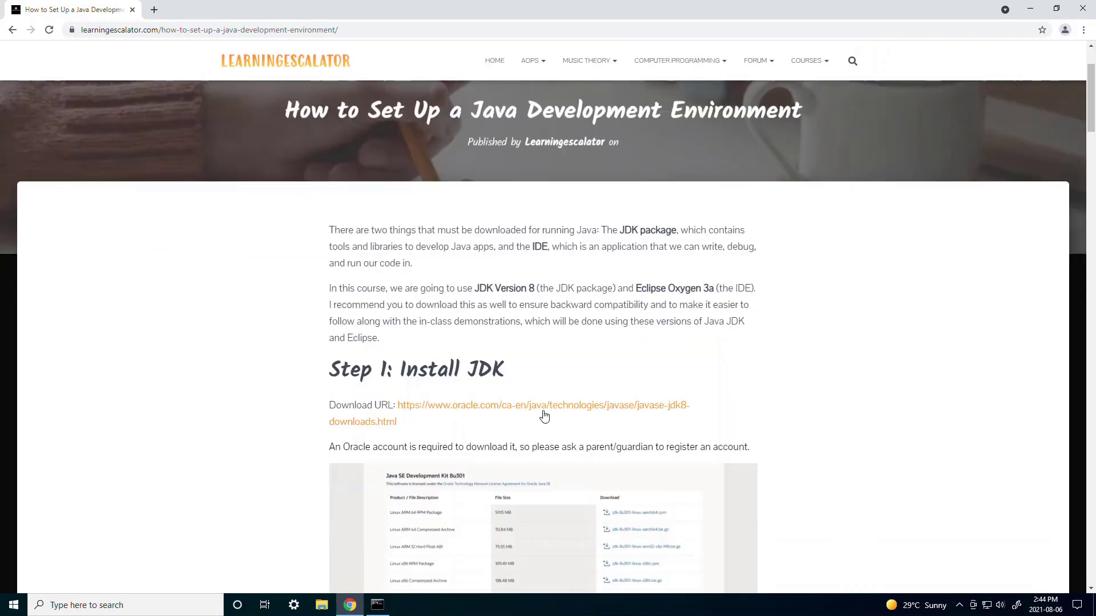
pyautogui.click(542, 405)
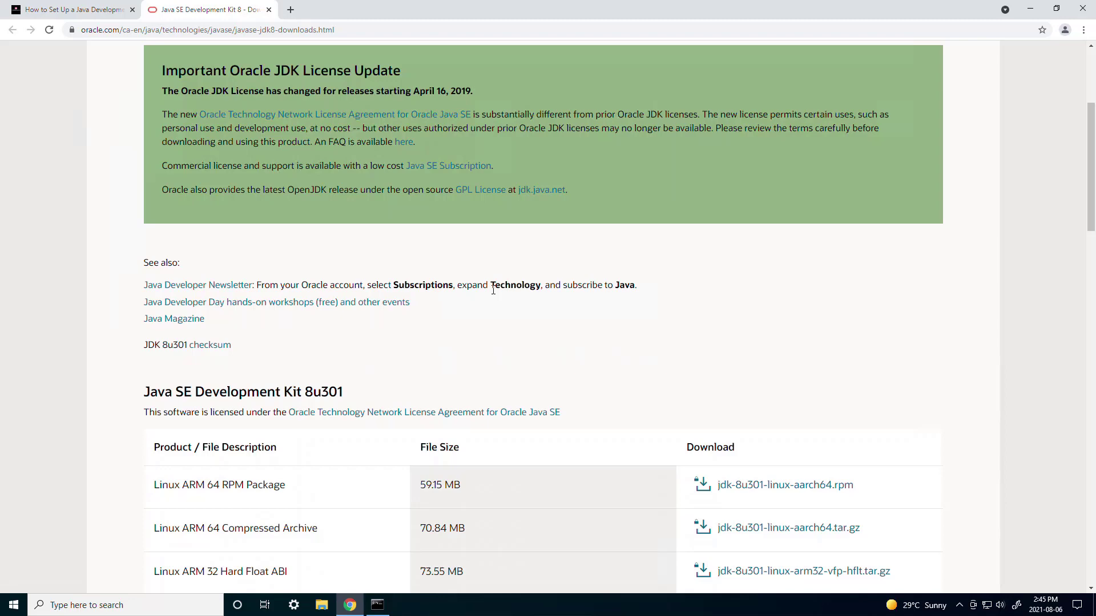
pyautogui.scroll(-3)
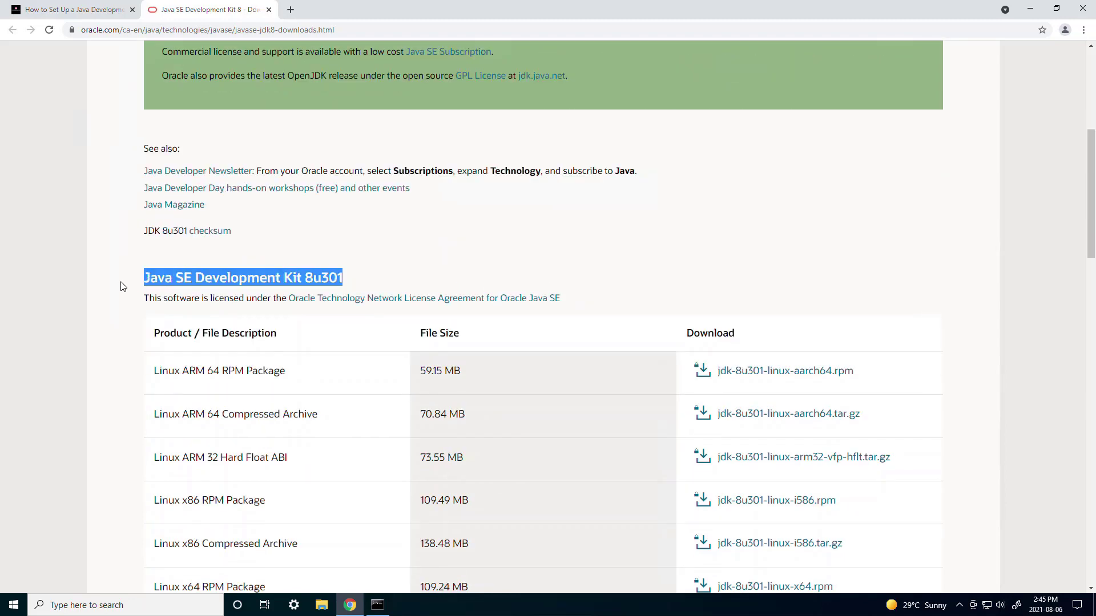
pyautogui.scroll(-3)
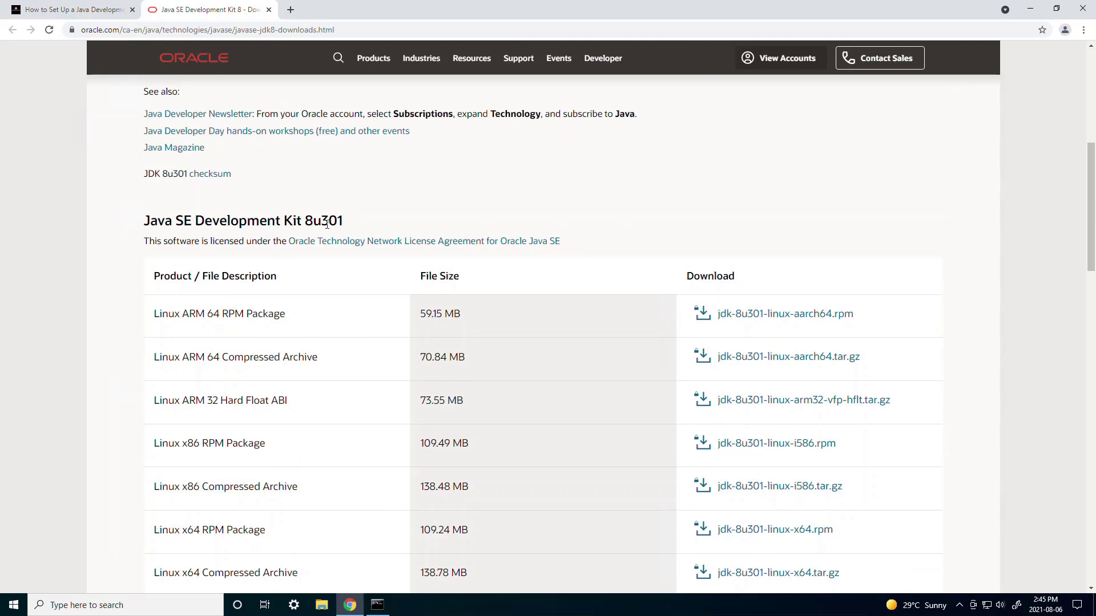
pyautogui.moveTo(370, 230)
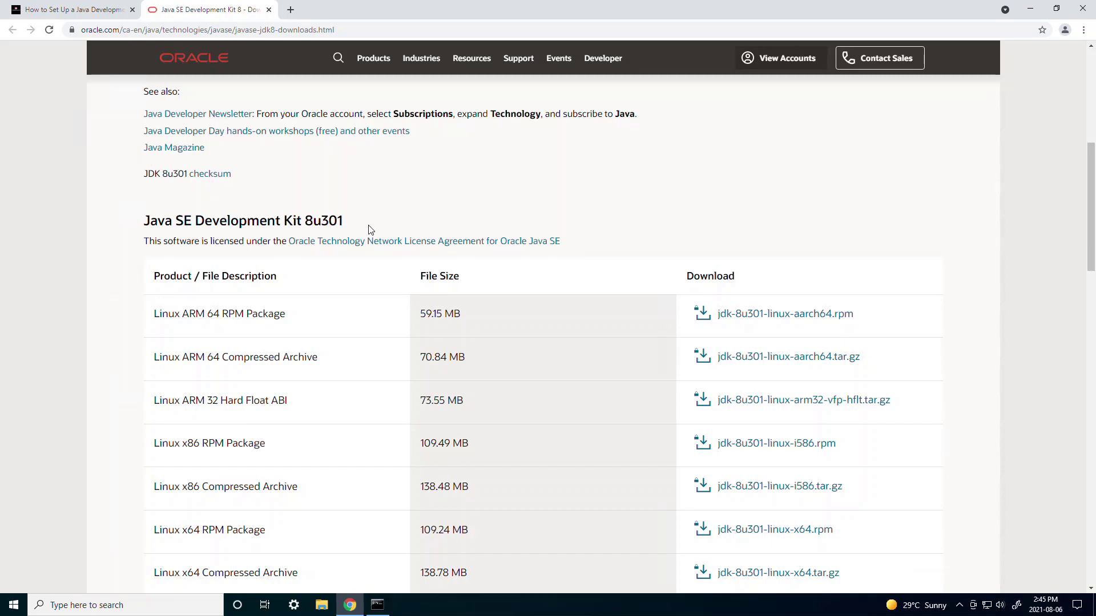
pyautogui.scroll(-3)
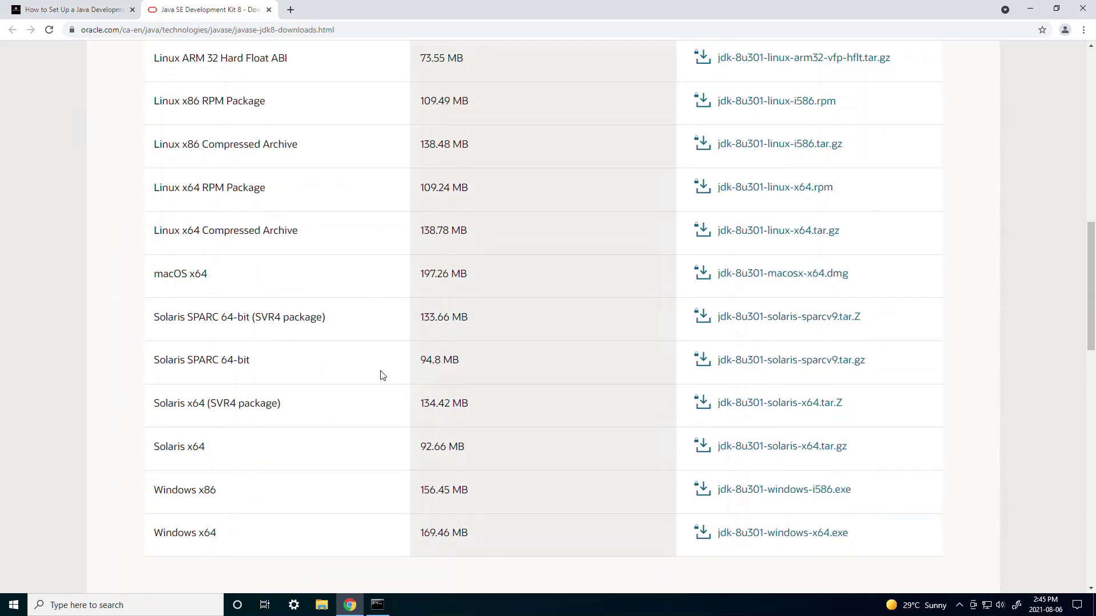
pyautogui.moveTo(382, 502)
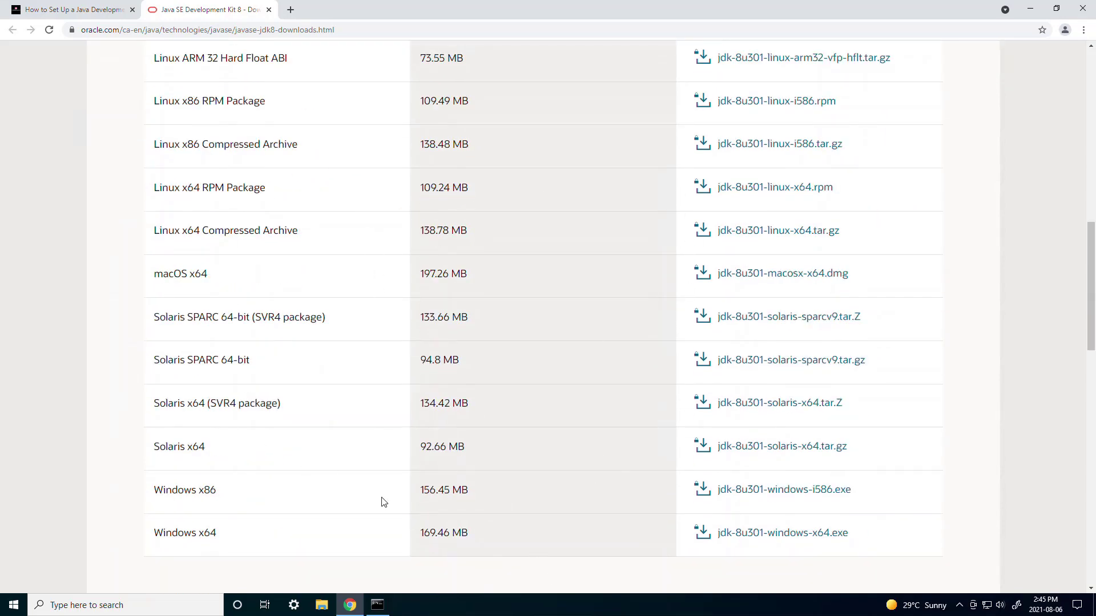
pyautogui.moveTo(173, 535)
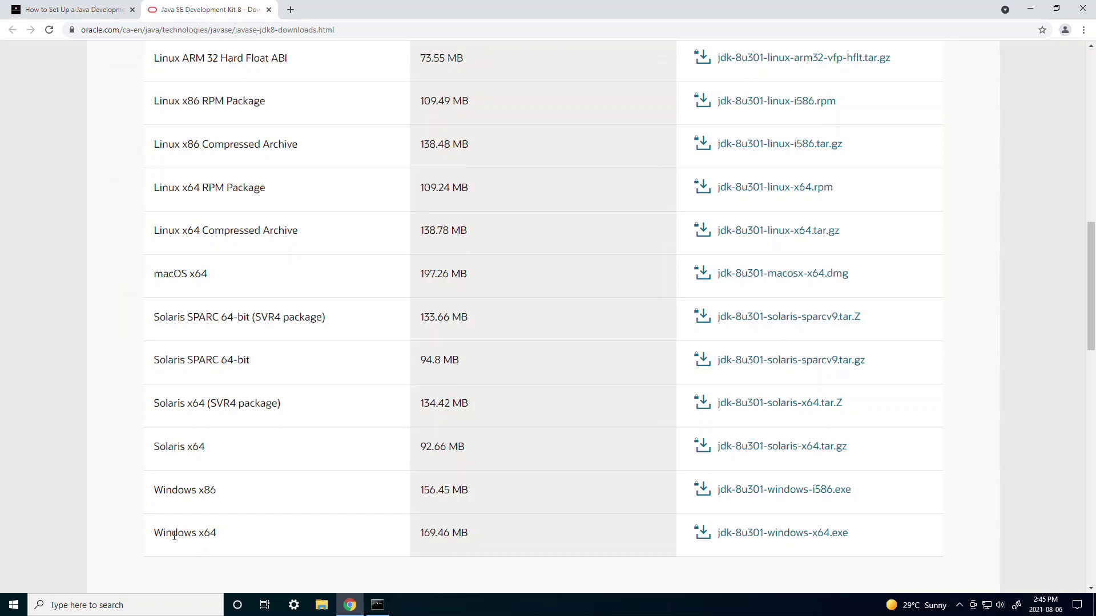
pyautogui.moveTo(749, 538)
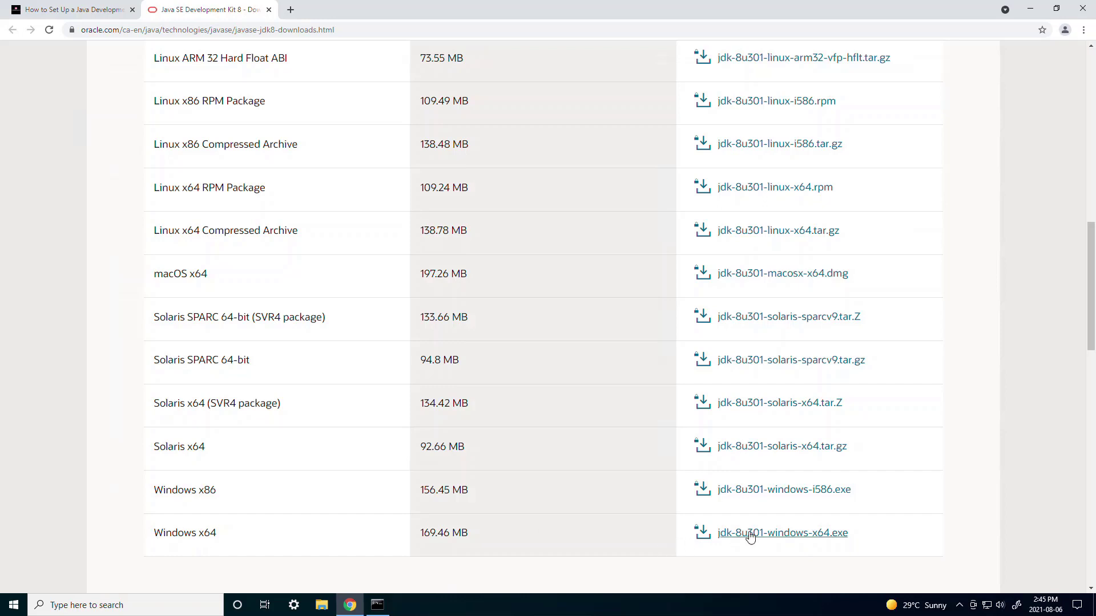
pyautogui.moveTo(783, 533)
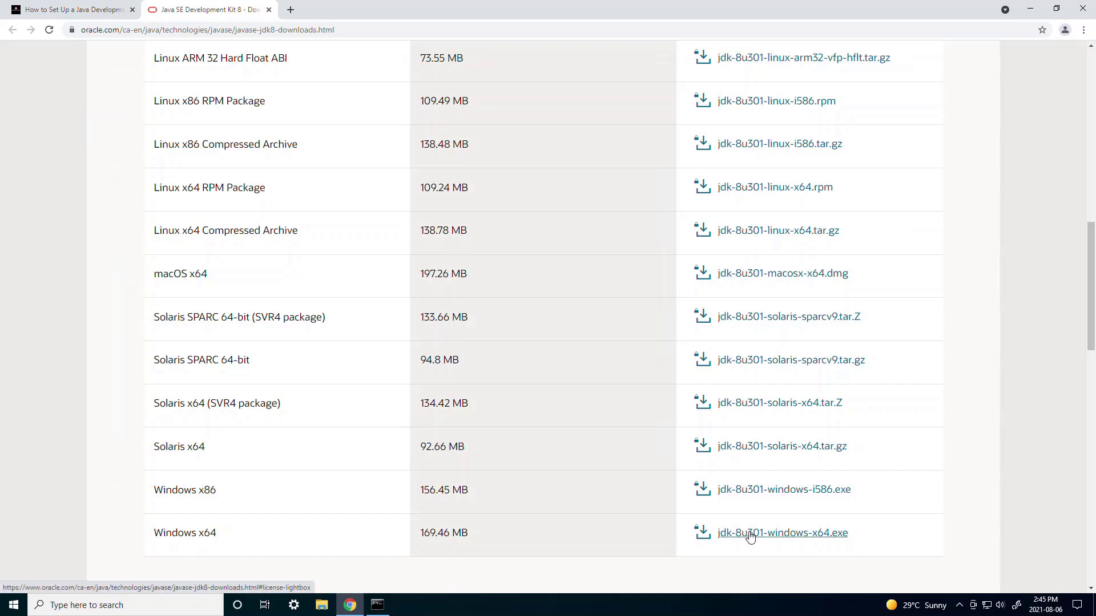
# Request jdk-8u301-windows-x64.exe, accept the license, and reach the Oracle account form.
pyautogui.click(782, 533)
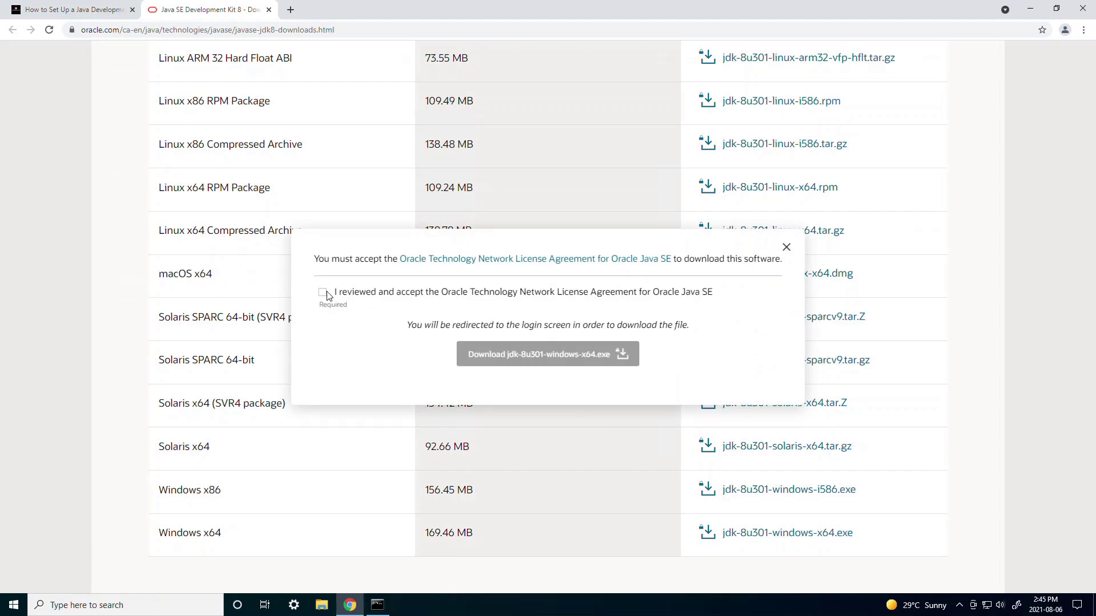
pyautogui.click(547, 354)
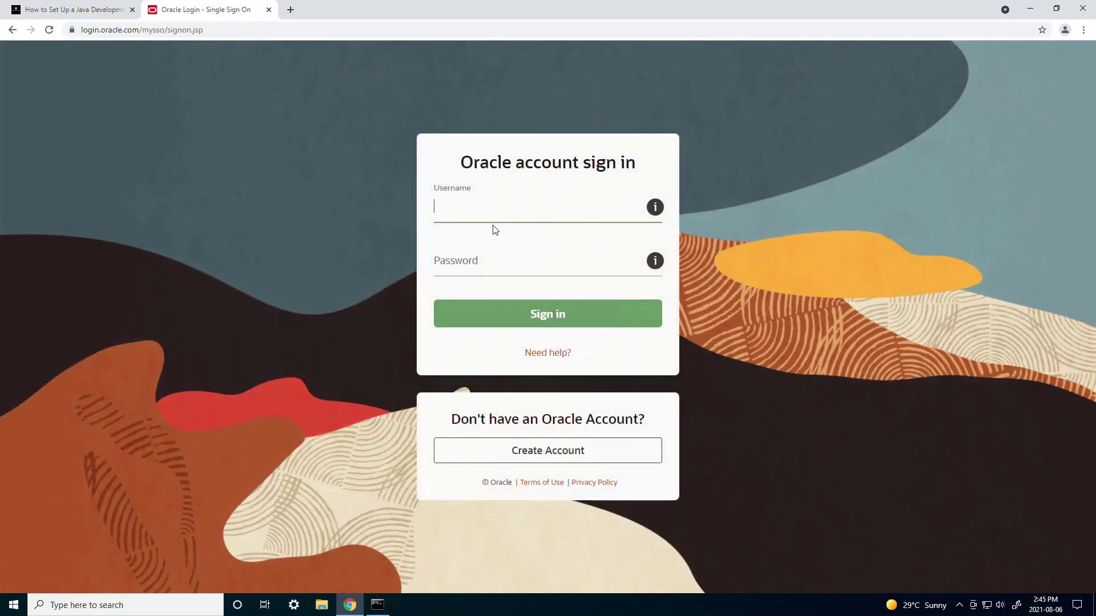
pyautogui.moveTo(665, 451)
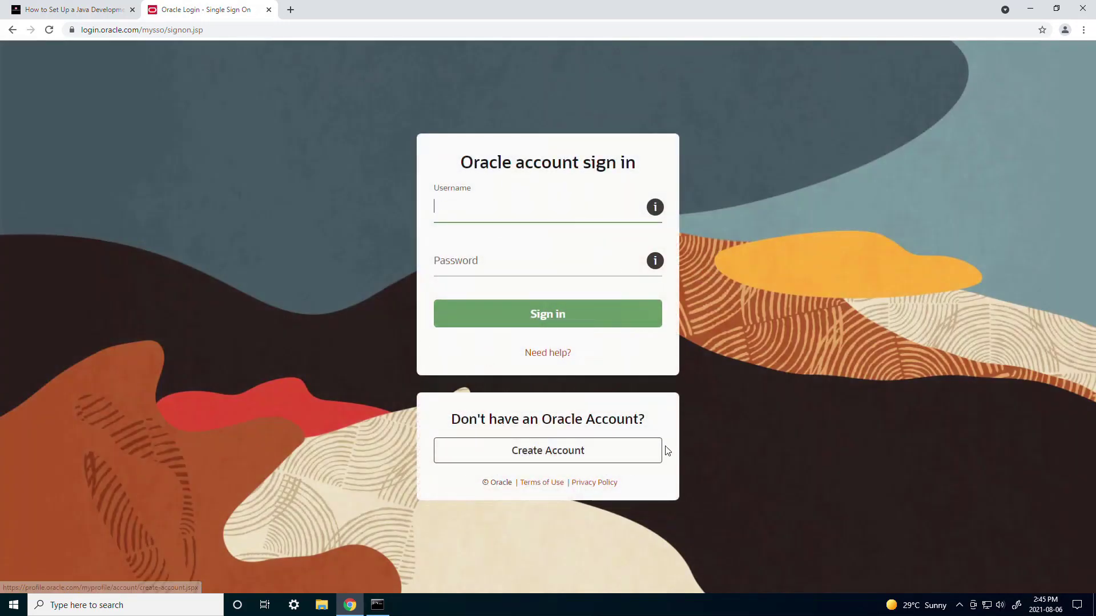
pyautogui.click(547, 449)
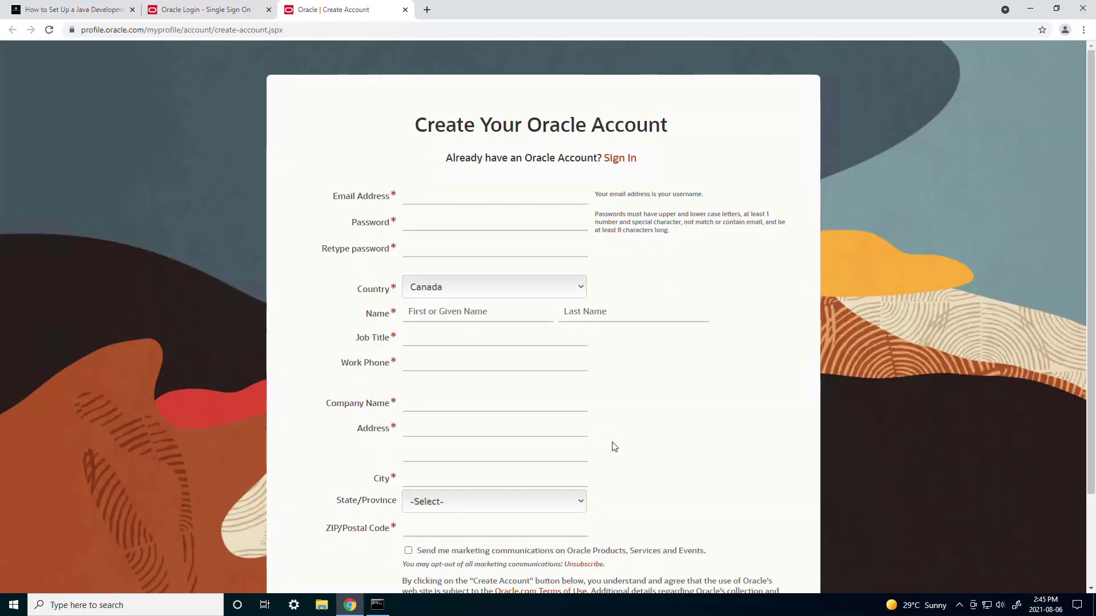
pyautogui.moveTo(643, 238)
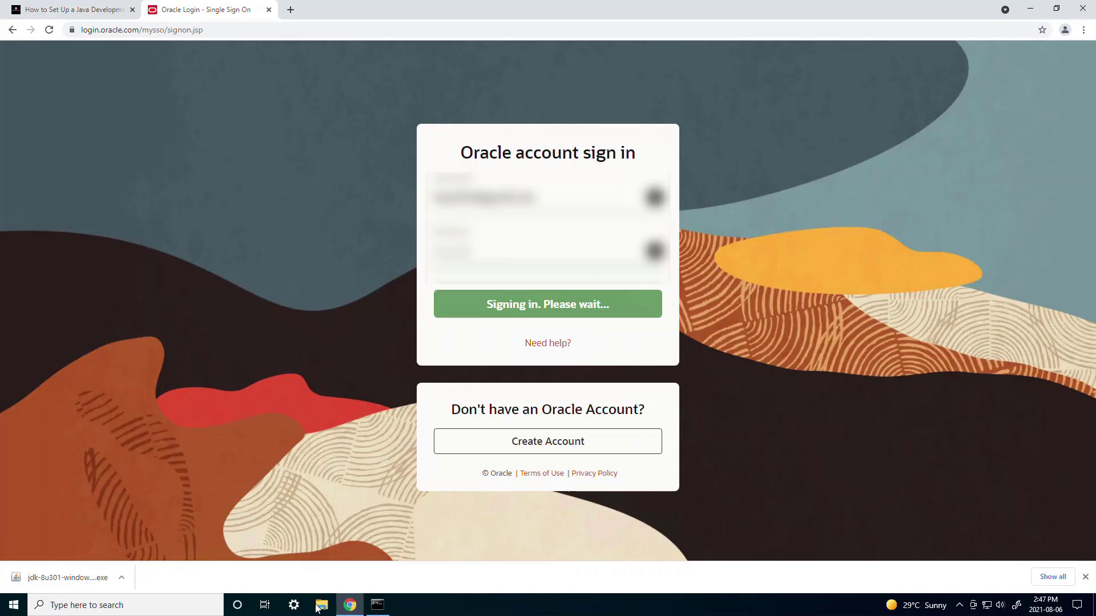
# Launch jdk-8u301-windows-x64.exe from Downloads and allow it to make changes.
pyautogui.click(321, 605)
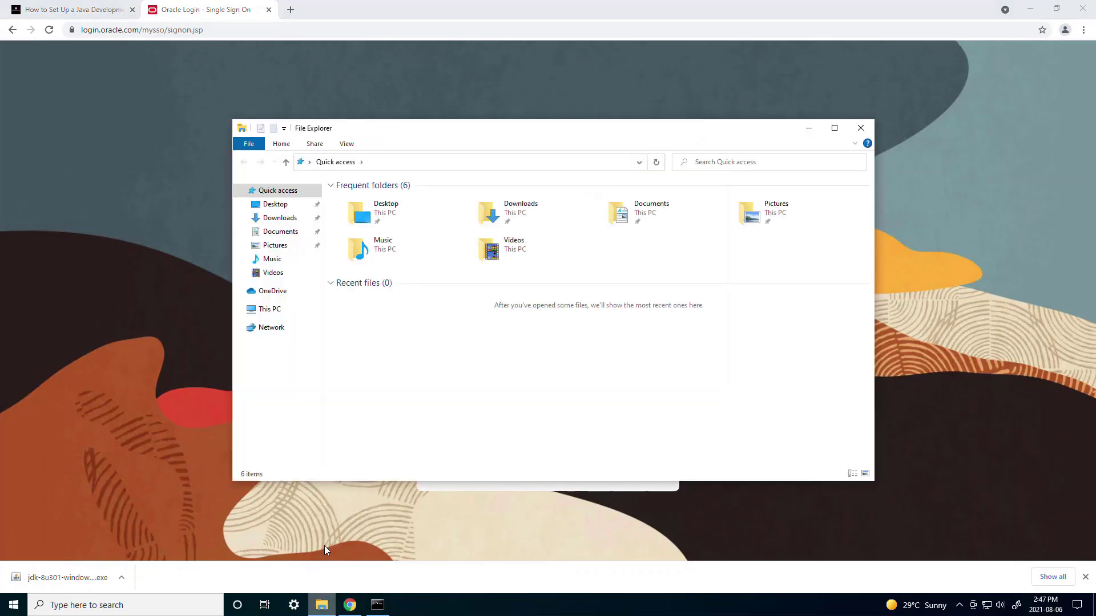
pyautogui.click(278, 217)
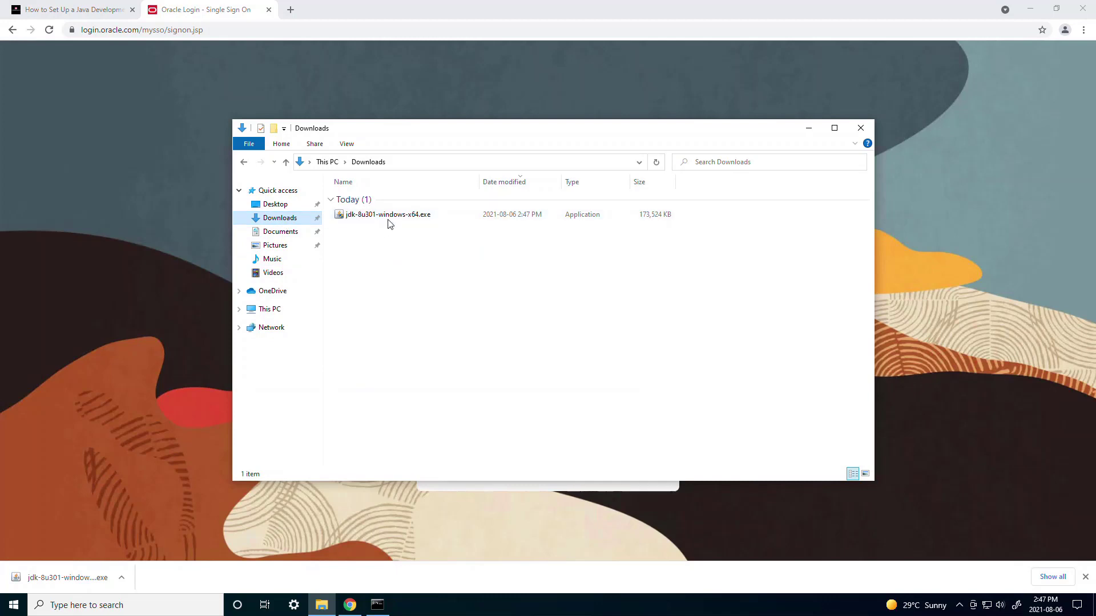
pyautogui.click(387, 215)
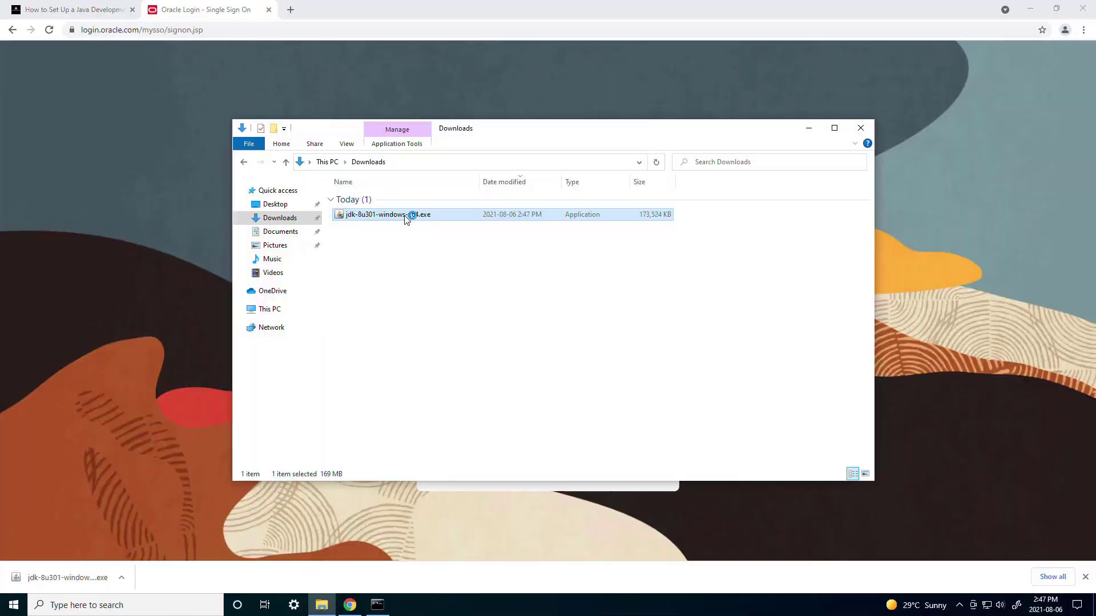
pyautogui.doubleClick(387, 214)
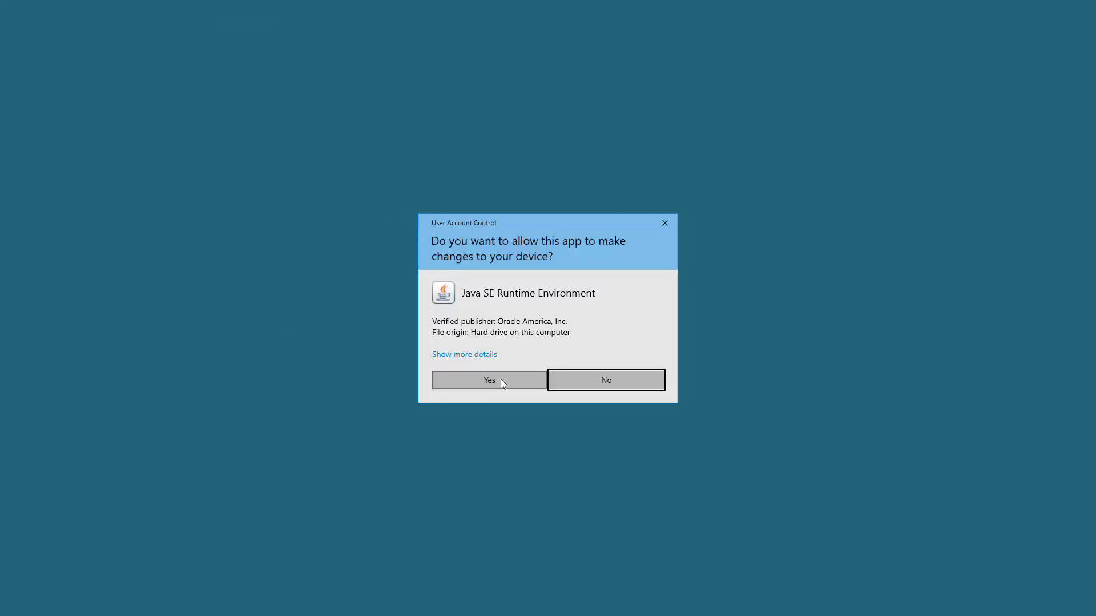
pyautogui.click(488, 380)
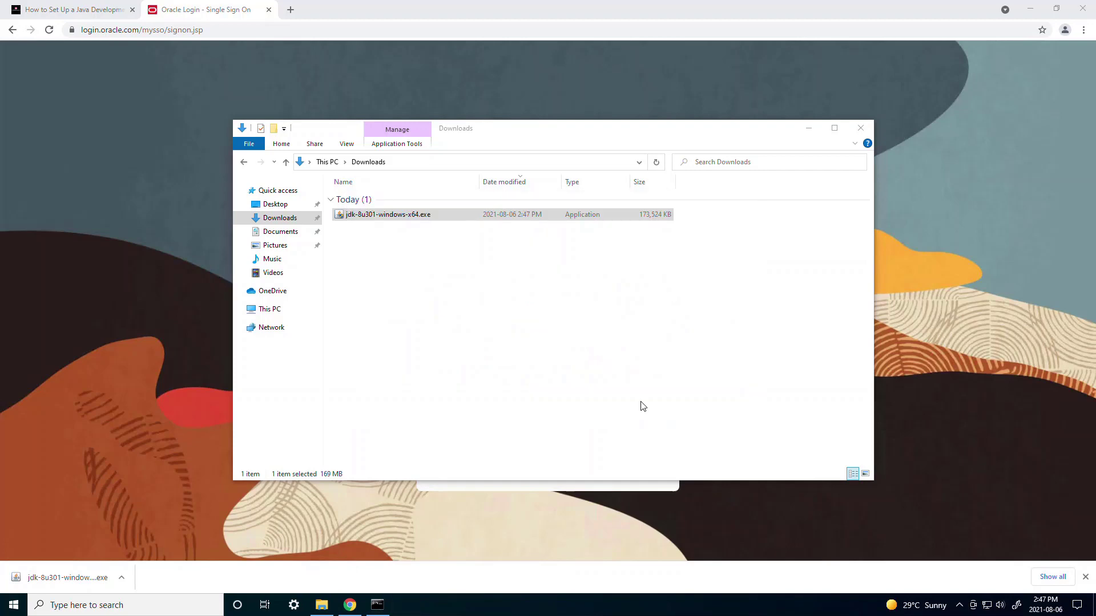
# Step through JDK 8 Update 301 setup accepting default features and JRE destination folder.
pyautogui.doubleClick(387, 214)
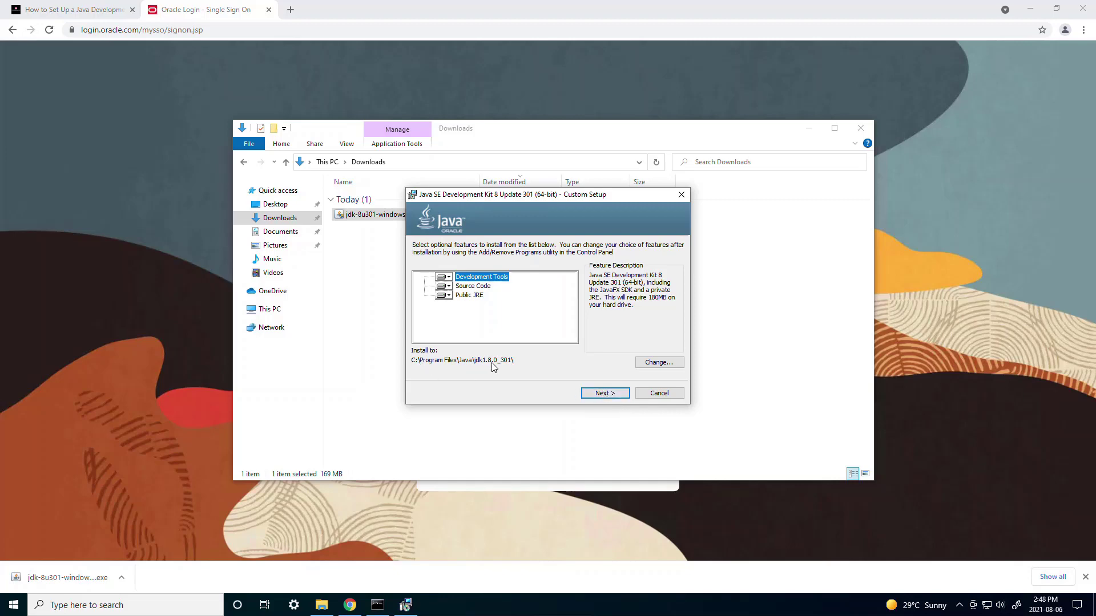
pyautogui.moveTo(511, 366)
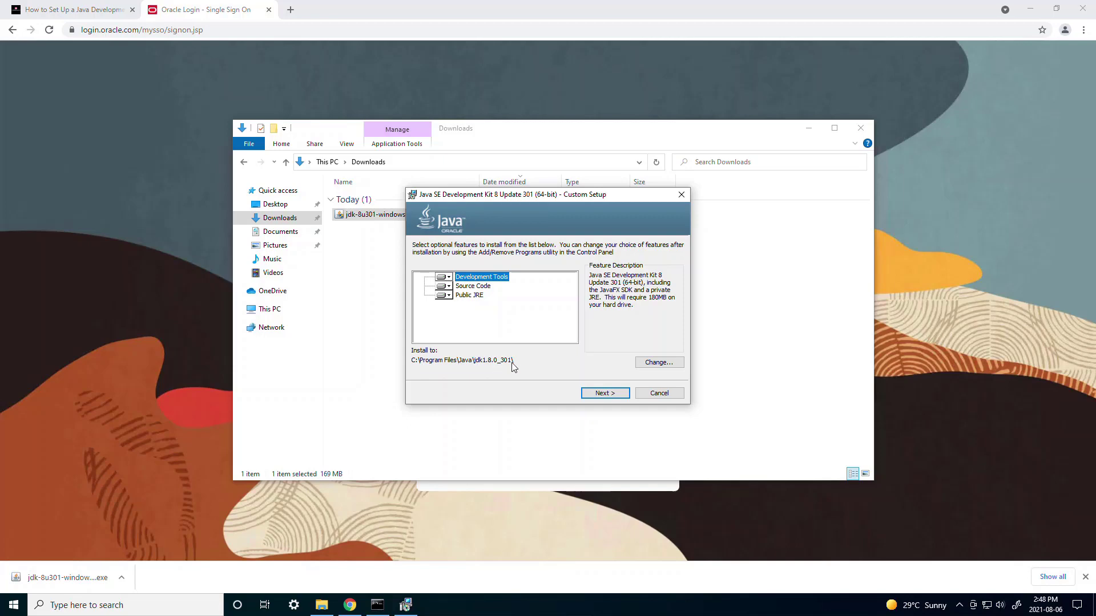
pyautogui.click(604, 392)
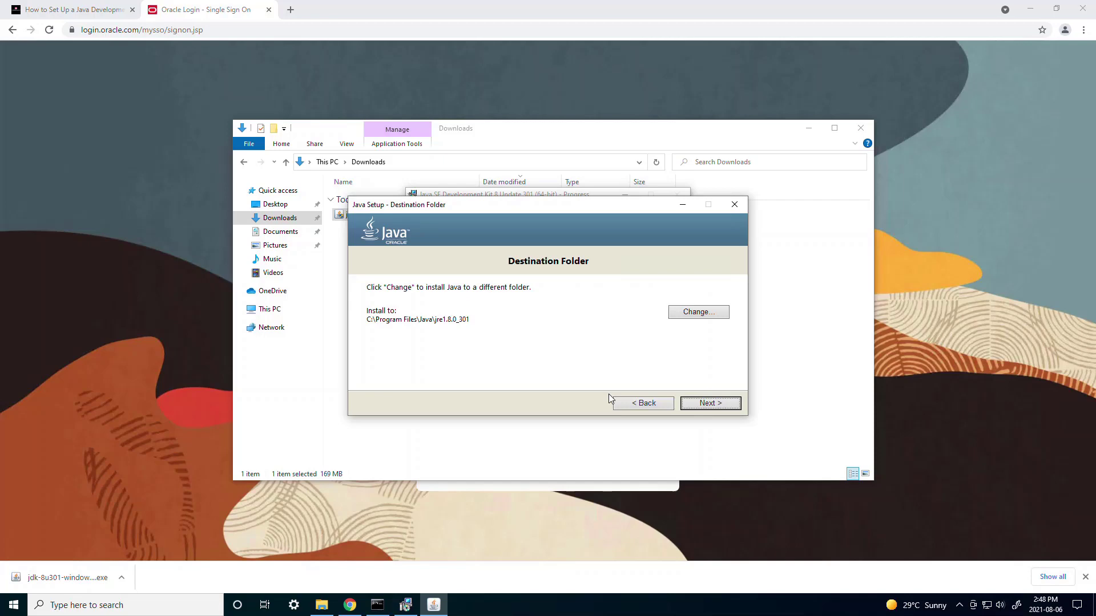
pyautogui.click(709, 403)
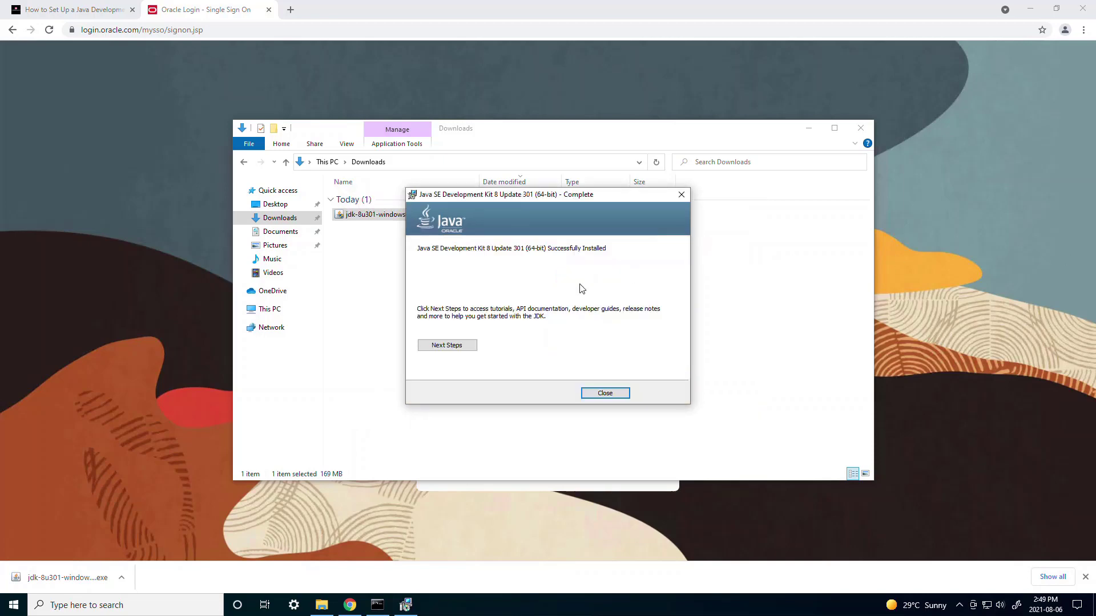
pyautogui.moveTo(597, 262)
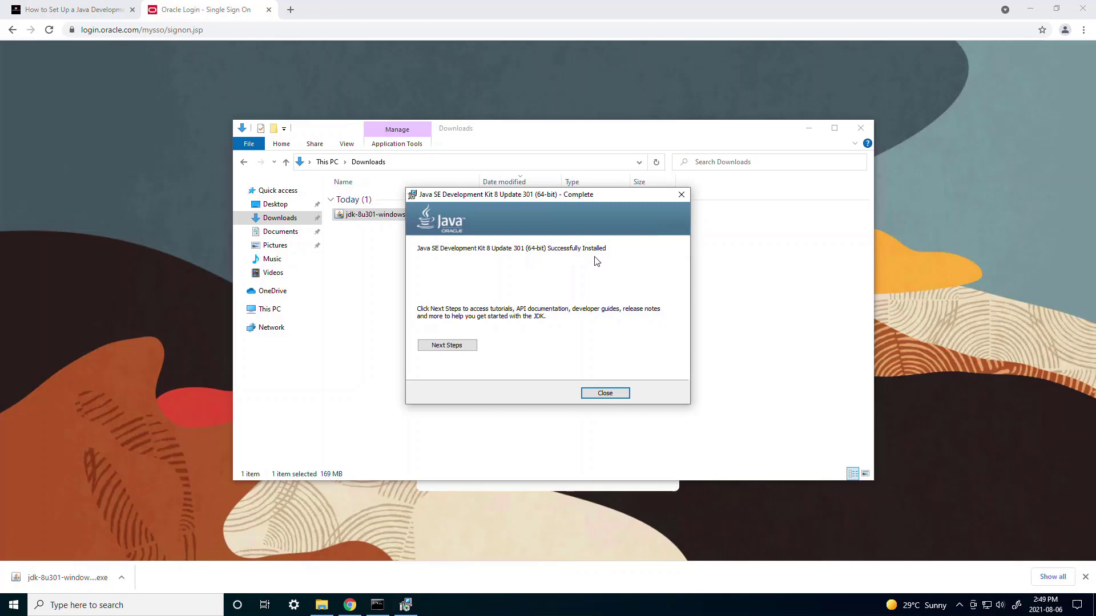
# Close the installer, run where java, and select the reported javapath java.exe path.
pyautogui.click(603, 393)
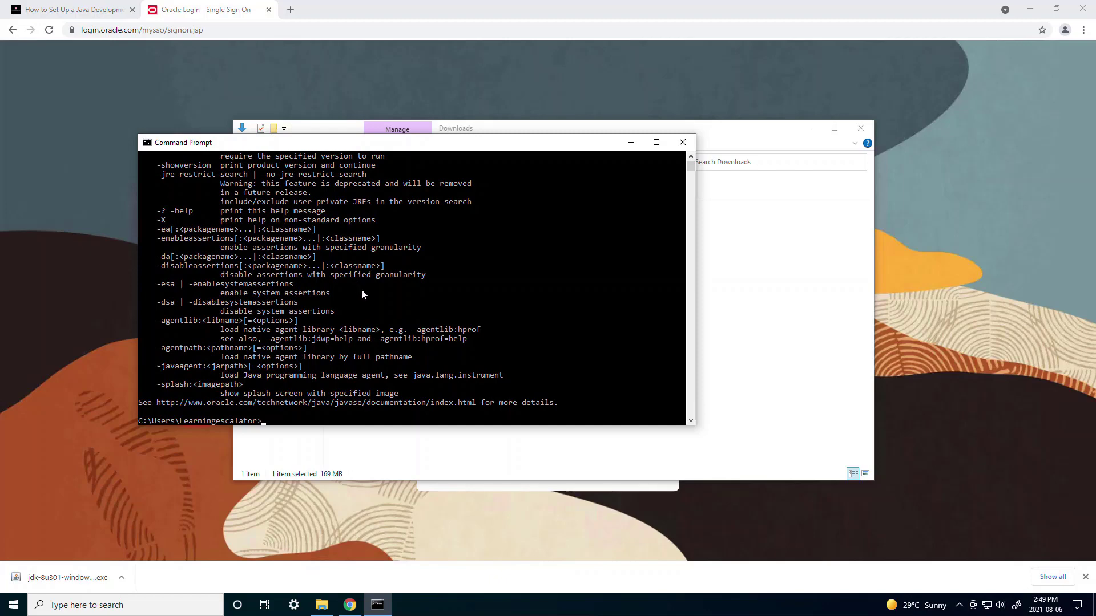
pyautogui.write('where java')
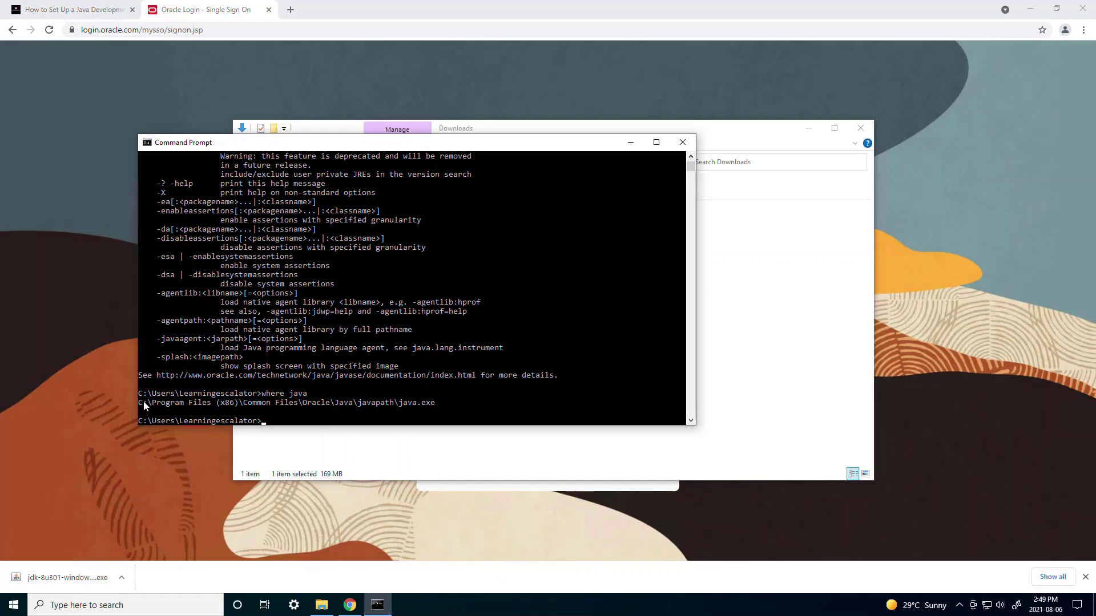
pyautogui.moveTo(139, 403); pyautogui.dragTo(426, 403)
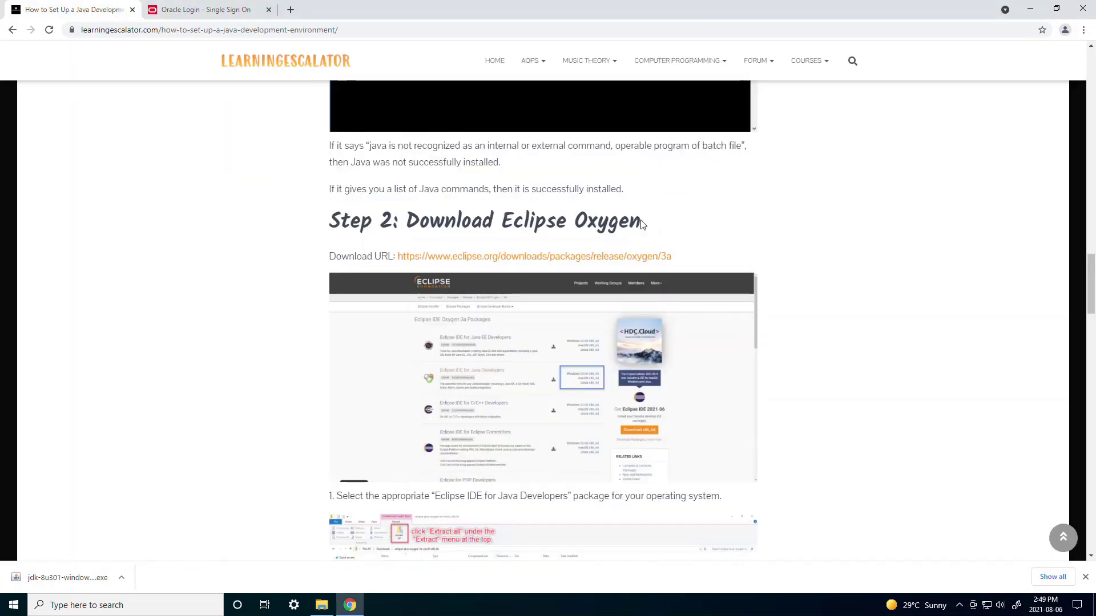
pyautogui.moveTo(589, 262)
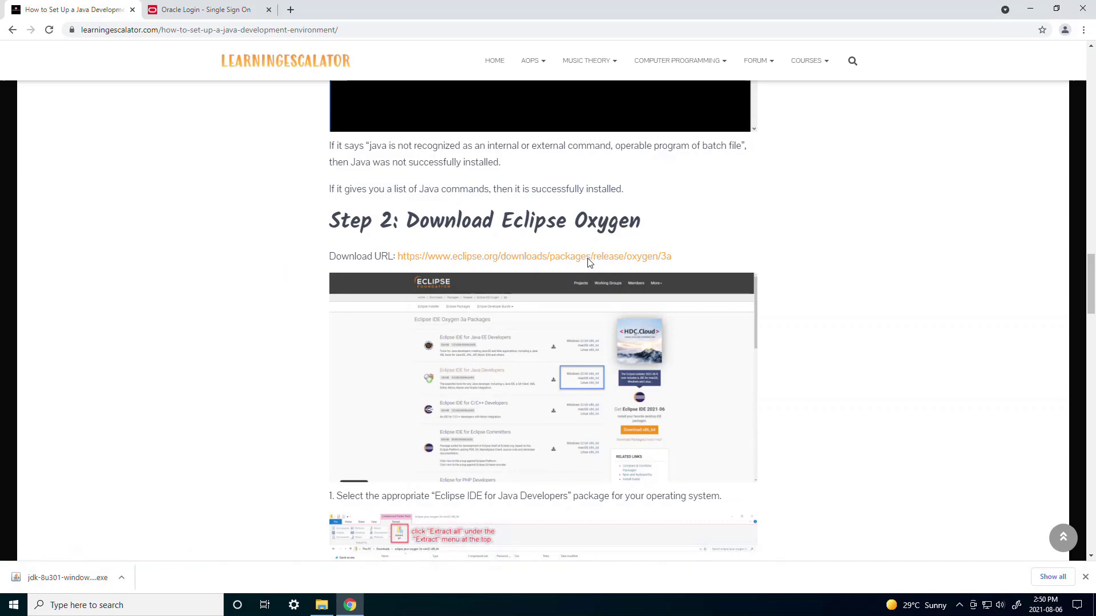
# Follow the Eclipse Oxygen link and choose the Windows x86_64 Java Developers package.
pyautogui.click(534, 255)
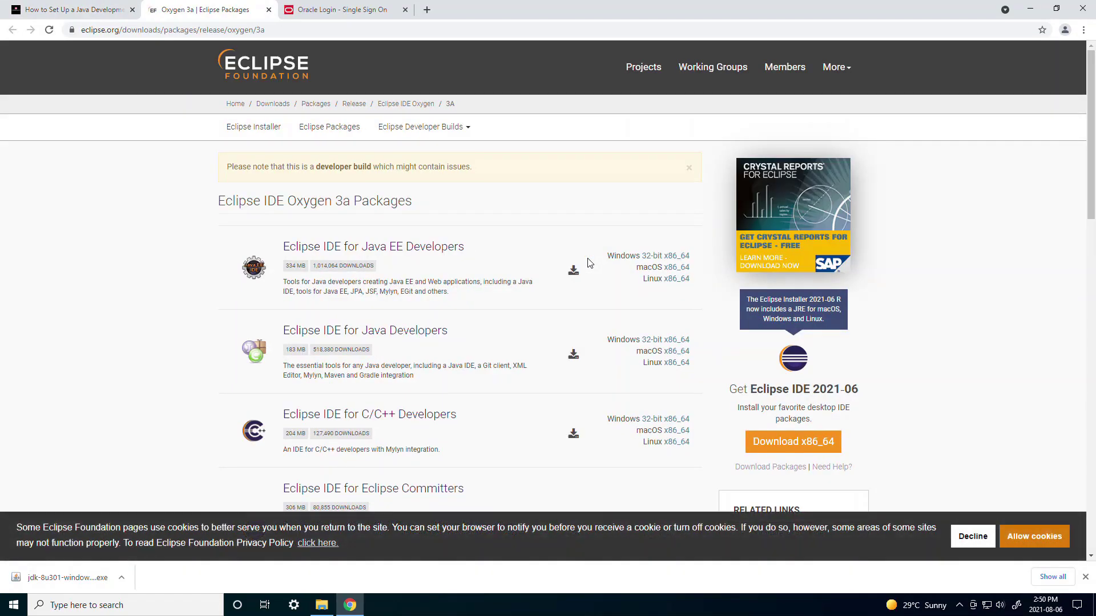
pyautogui.moveTo(364, 330)
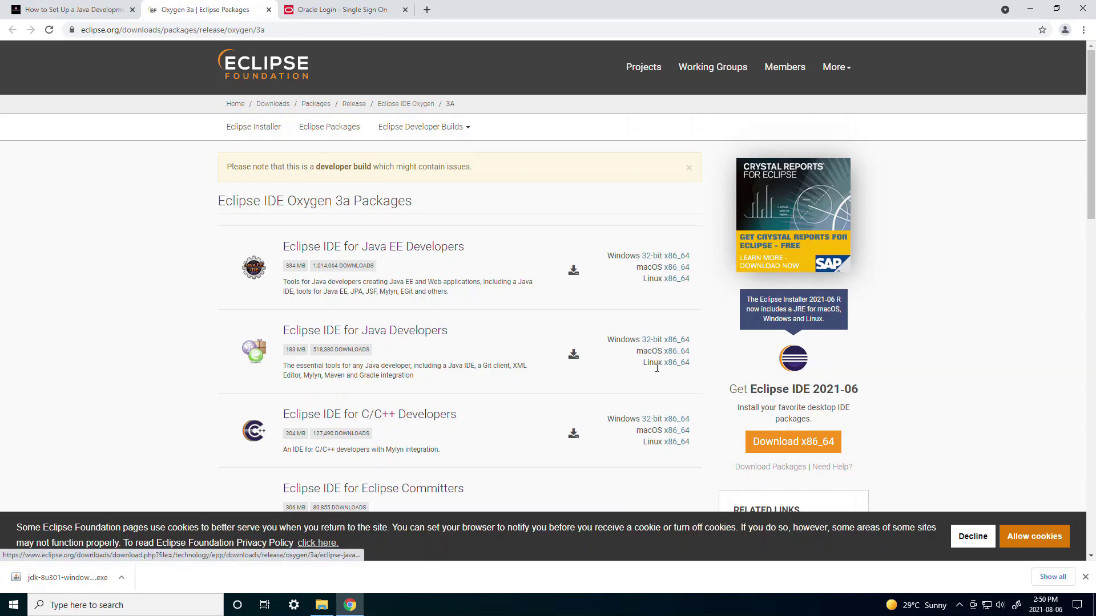
pyautogui.moveTo(676, 340)
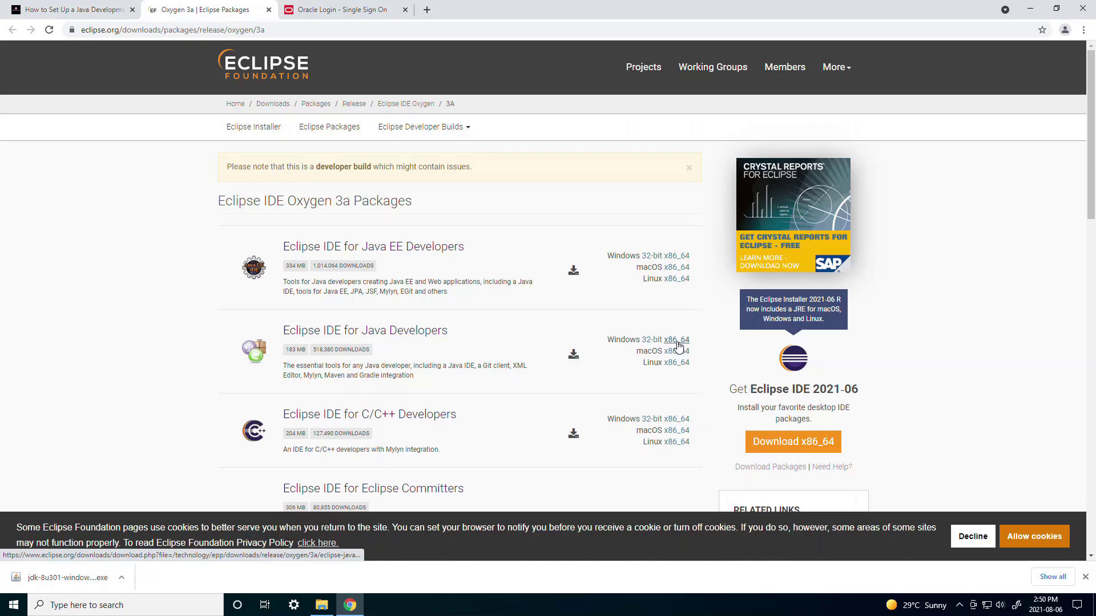
pyautogui.click(675, 340)
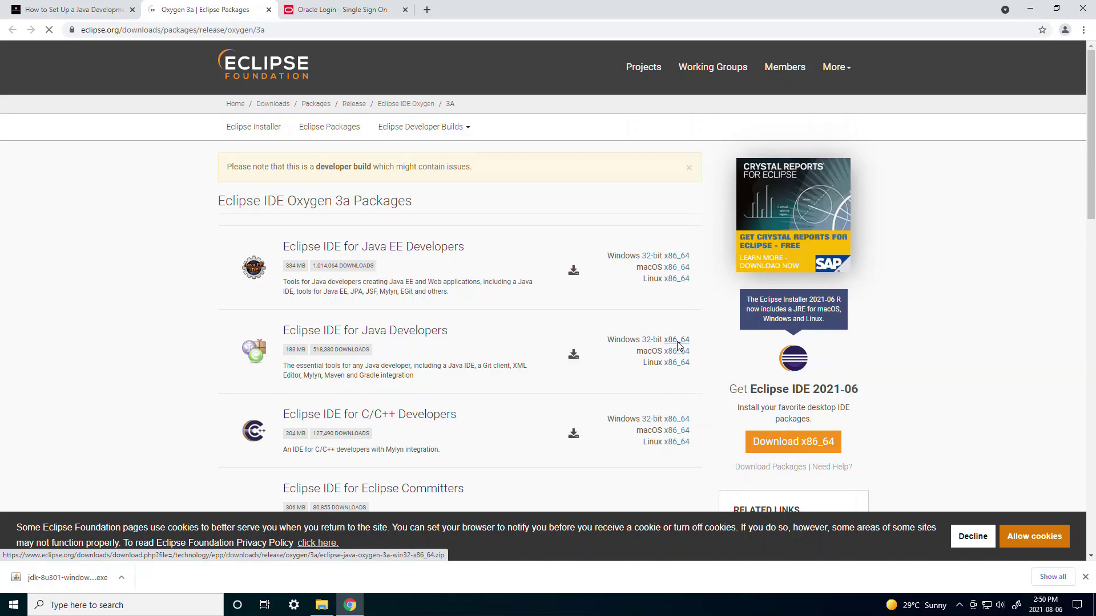
pyautogui.click(674, 340)
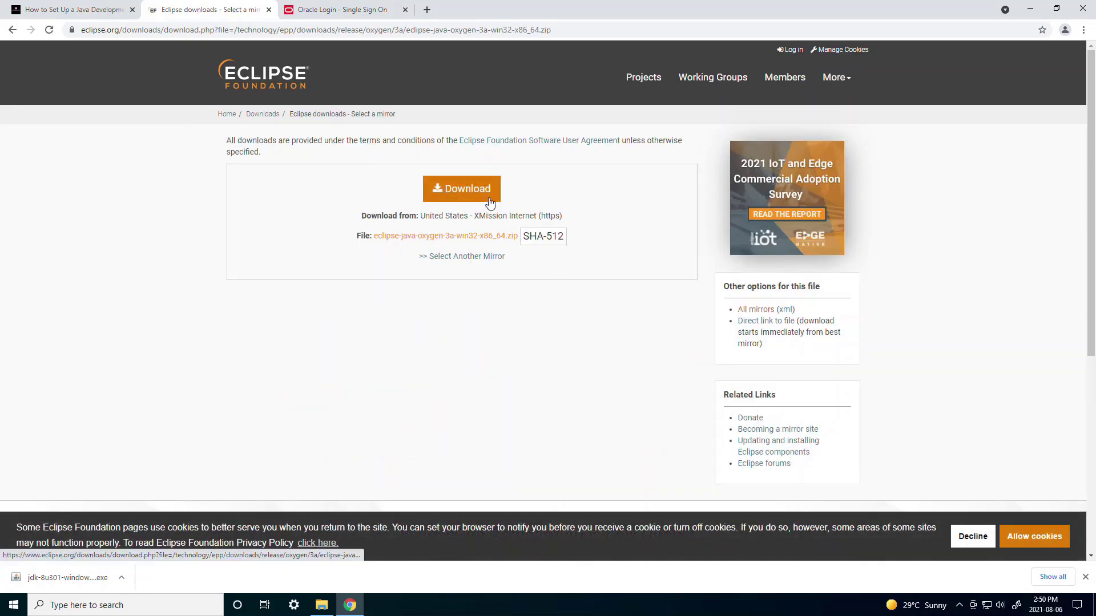
# Download eclipse-java-oxygen-3a-win32-x86_64.zip from the mirror page.
pyautogui.click(461, 189)
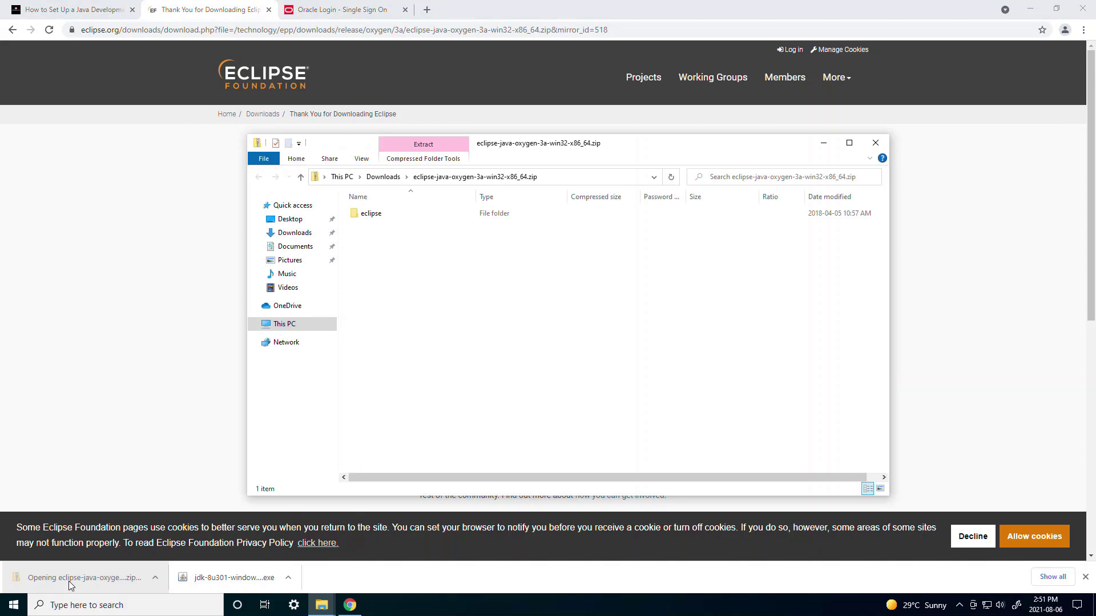
# Copy the eclipse folder from the zip into a new Apps folder on Local Disk (C:).
pyautogui.click(370, 214)
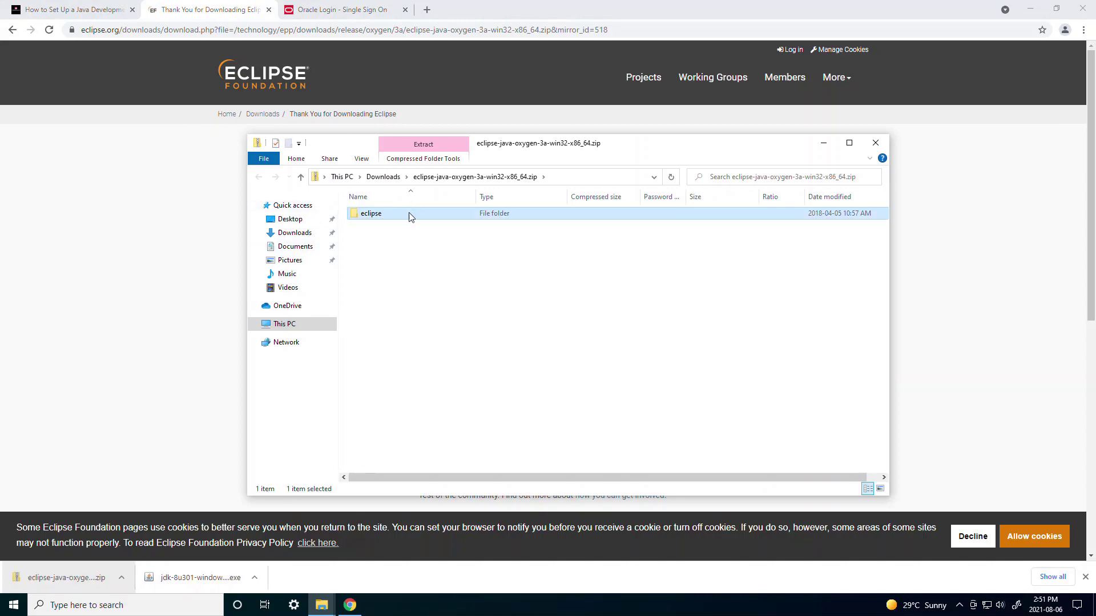
pyautogui.rightClick(370, 213)
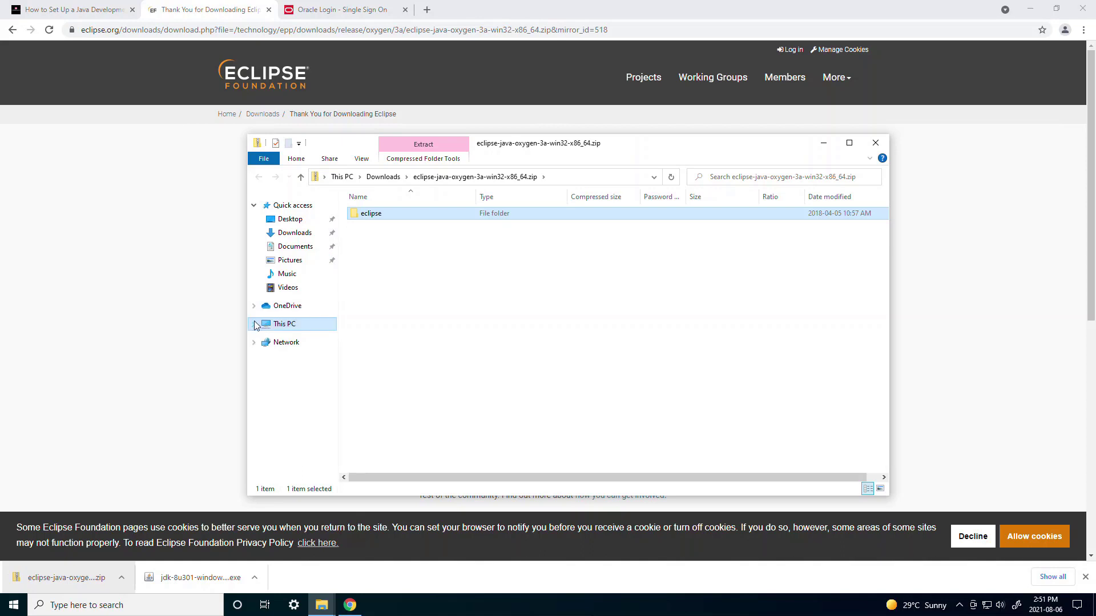
pyautogui.click(293, 434)
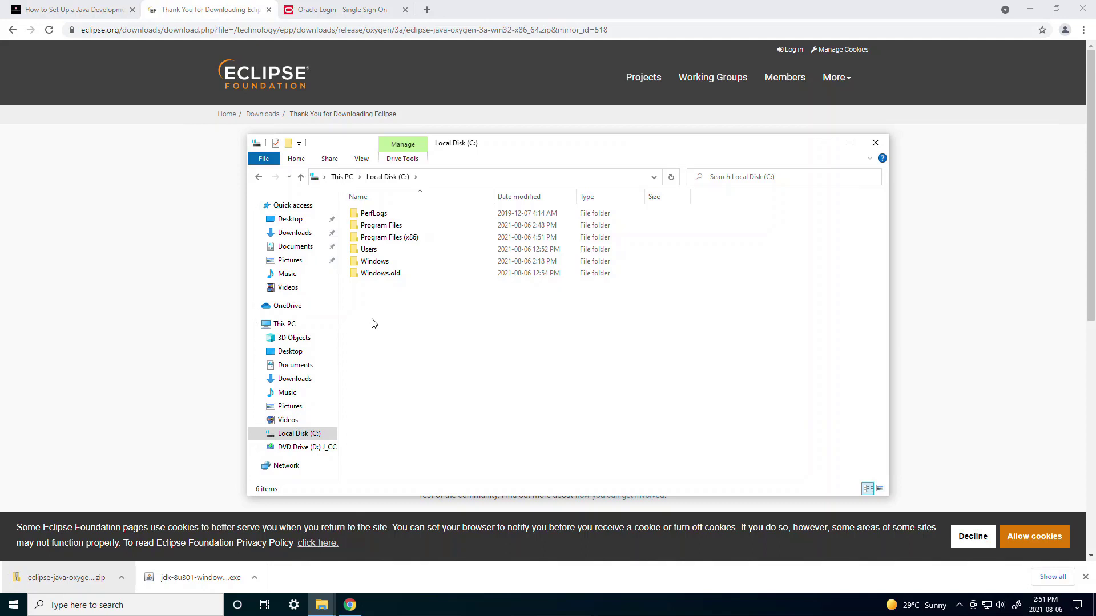
pyautogui.rightClick(371, 323)
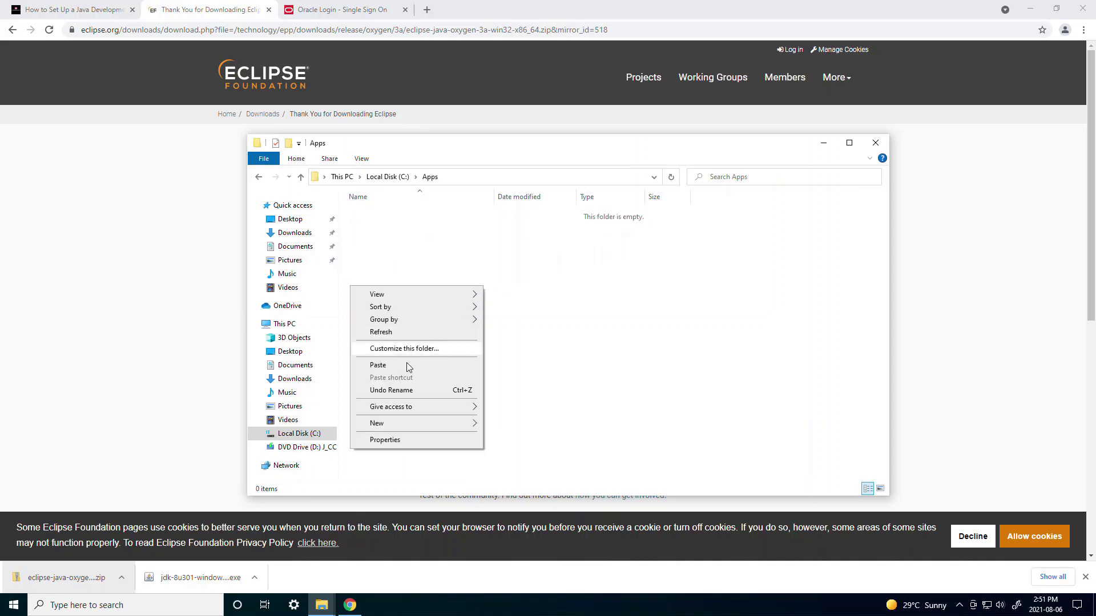
pyautogui.click(378, 365)
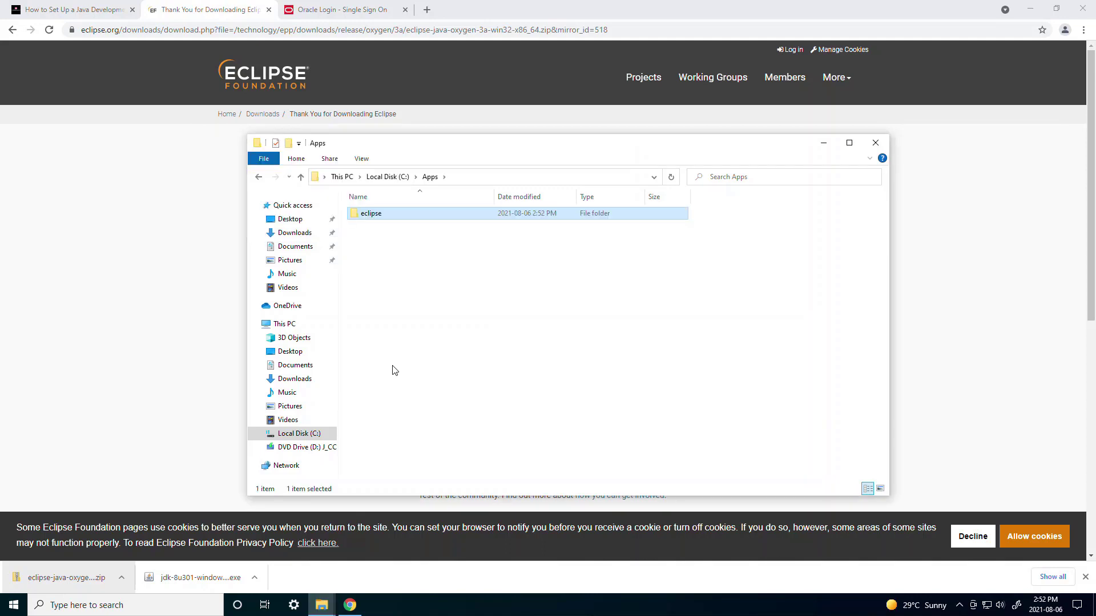
pyautogui.moveTo(521, 221)
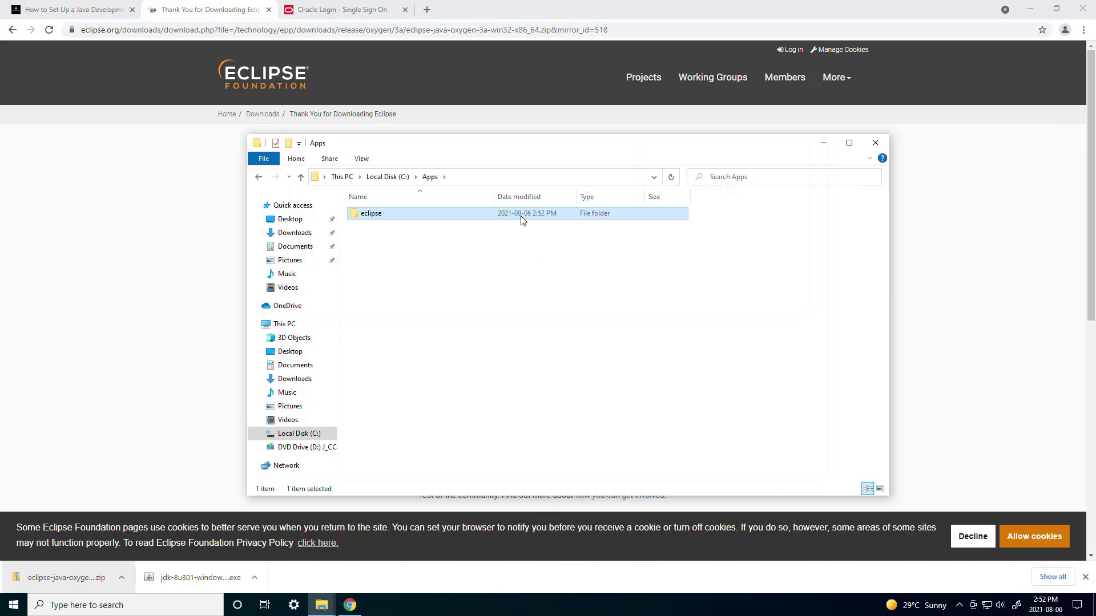
# Launch eclipse.exe from the extracted C:\Apps\eclipse folder, bringing up the workspace prompt.
pyautogui.doubleClick(371, 213)
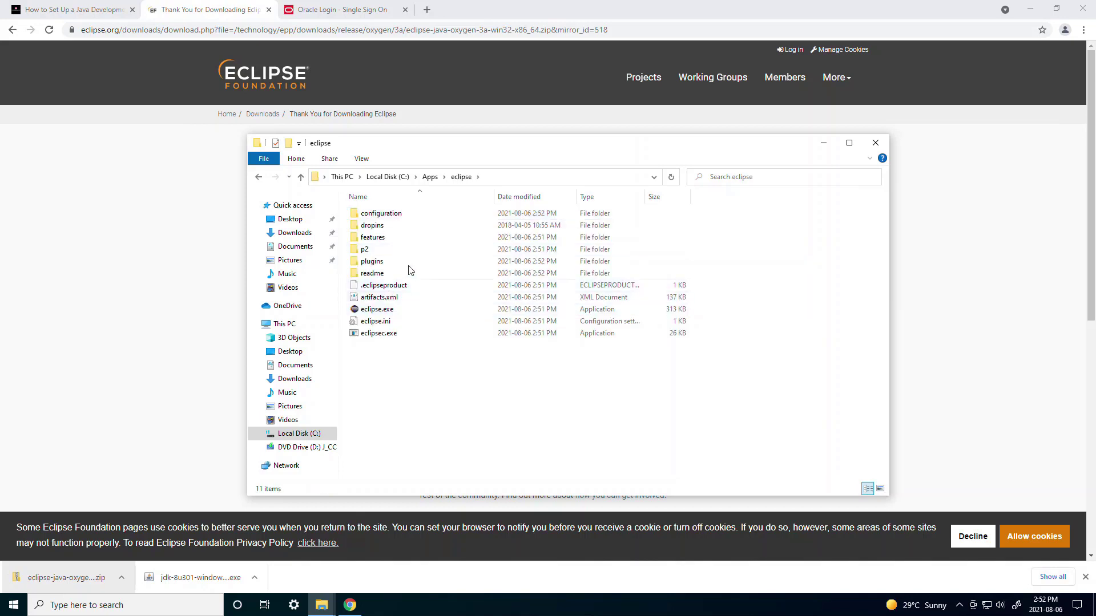
pyautogui.click(375, 310)
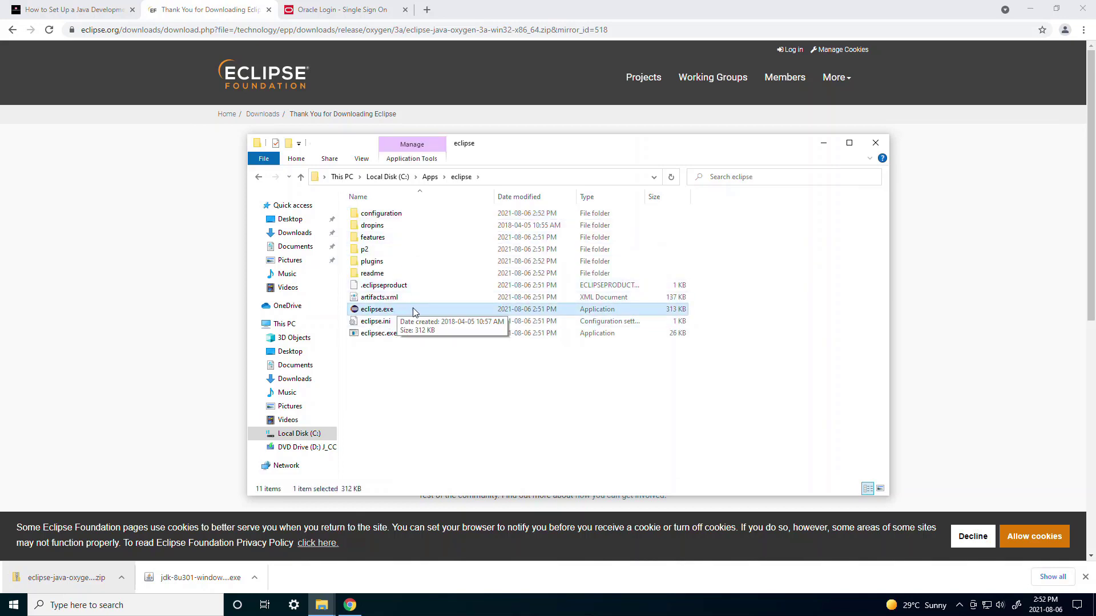
pyautogui.doubleClick(376, 309)
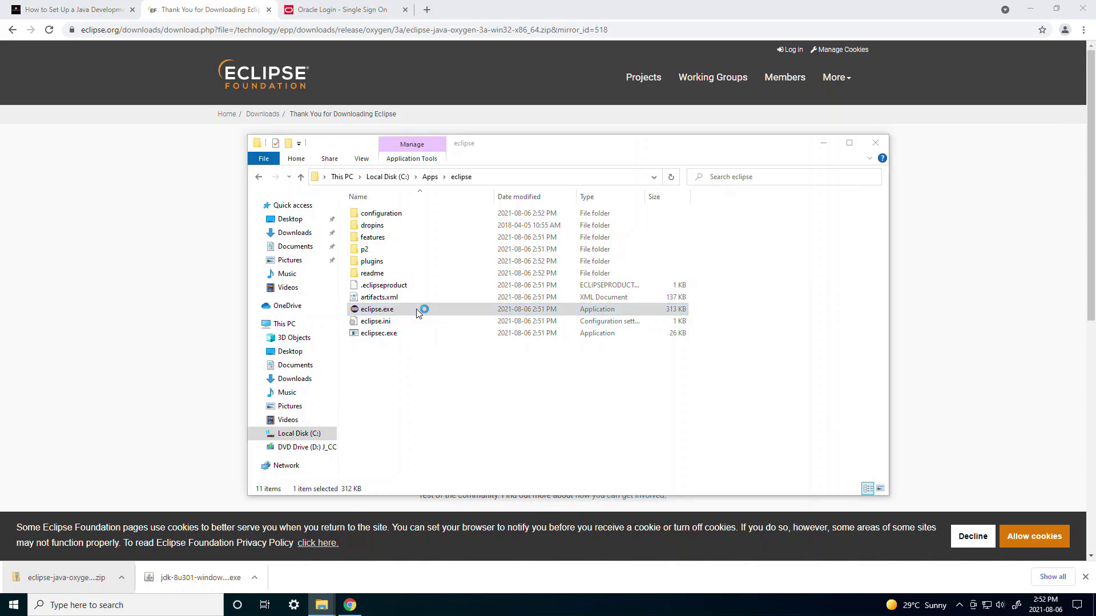
pyautogui.doubleClick(377, 310)
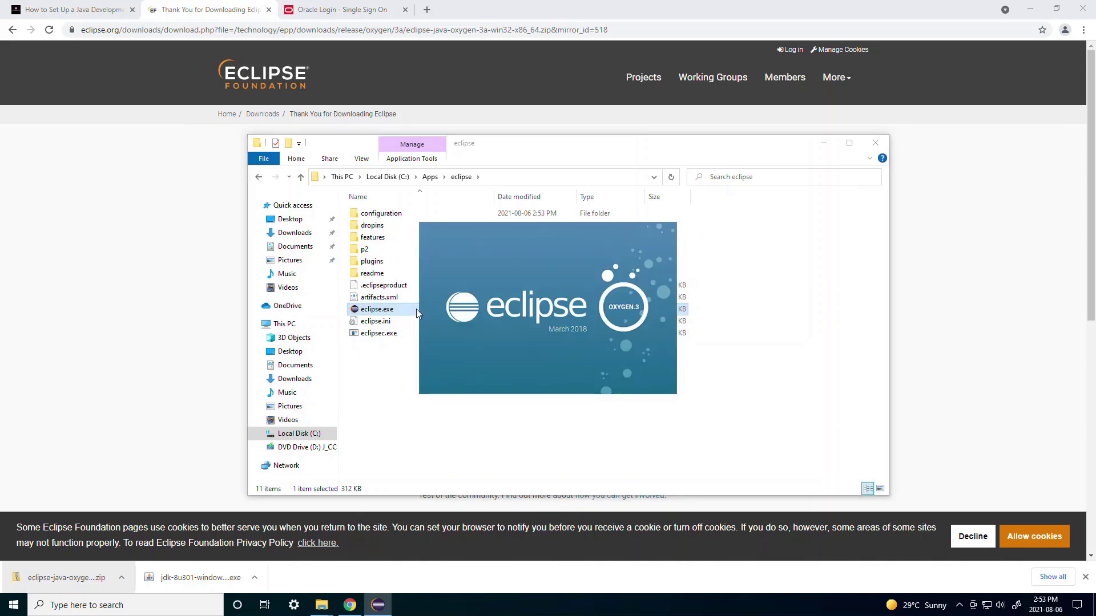
pyautogui.doubleClick(376, 309)
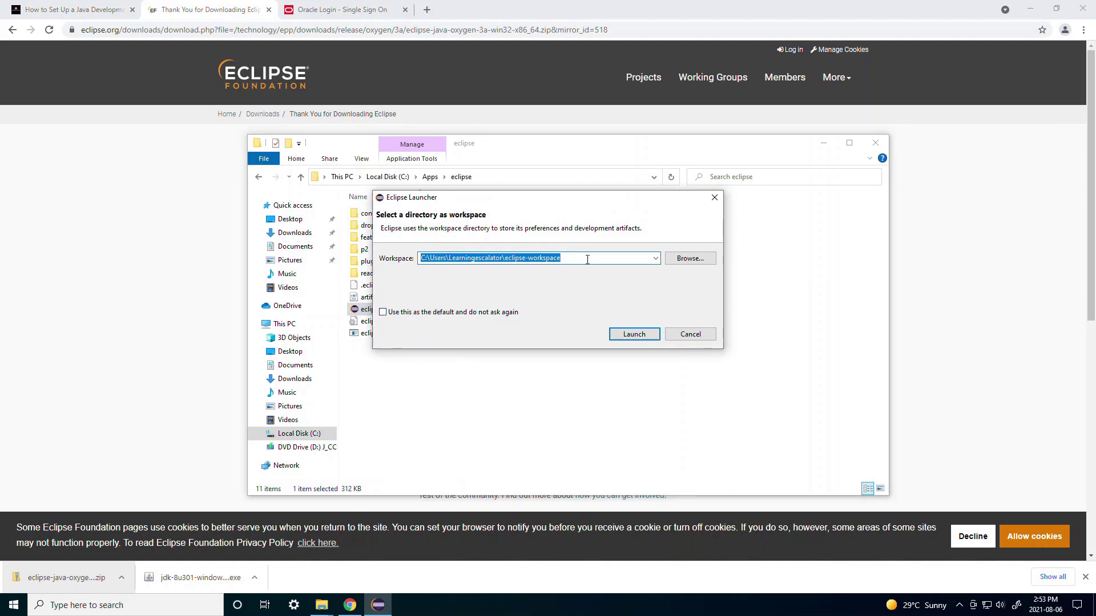
# Browse to Local Disk (C:) and create a new 'workspace' folder as the workspace directory.
pyautogui.click(689, 258)
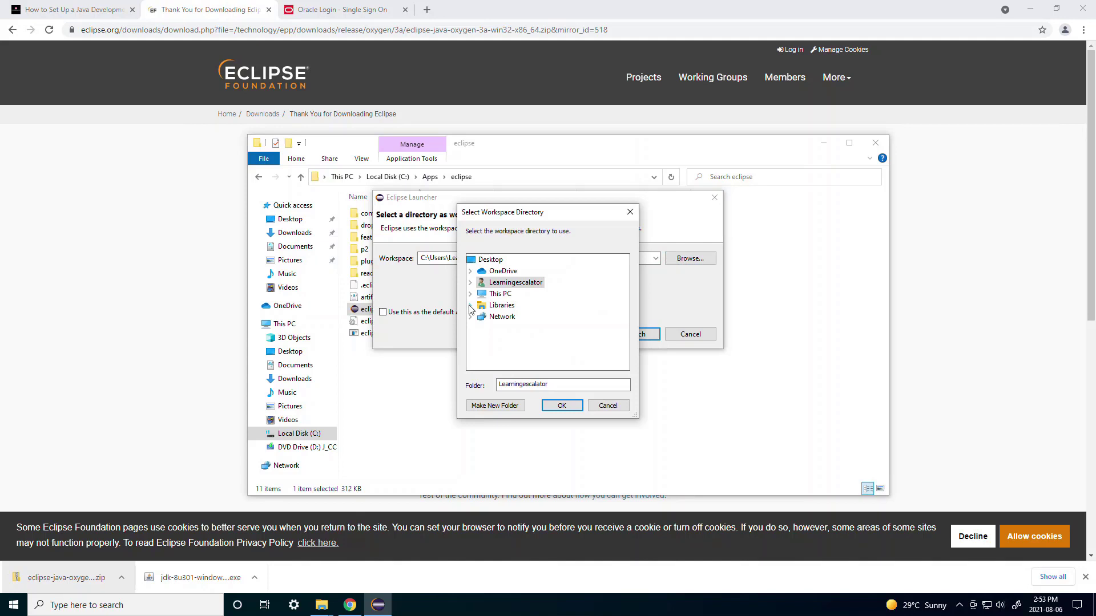
pyautogui.scroll(-3)
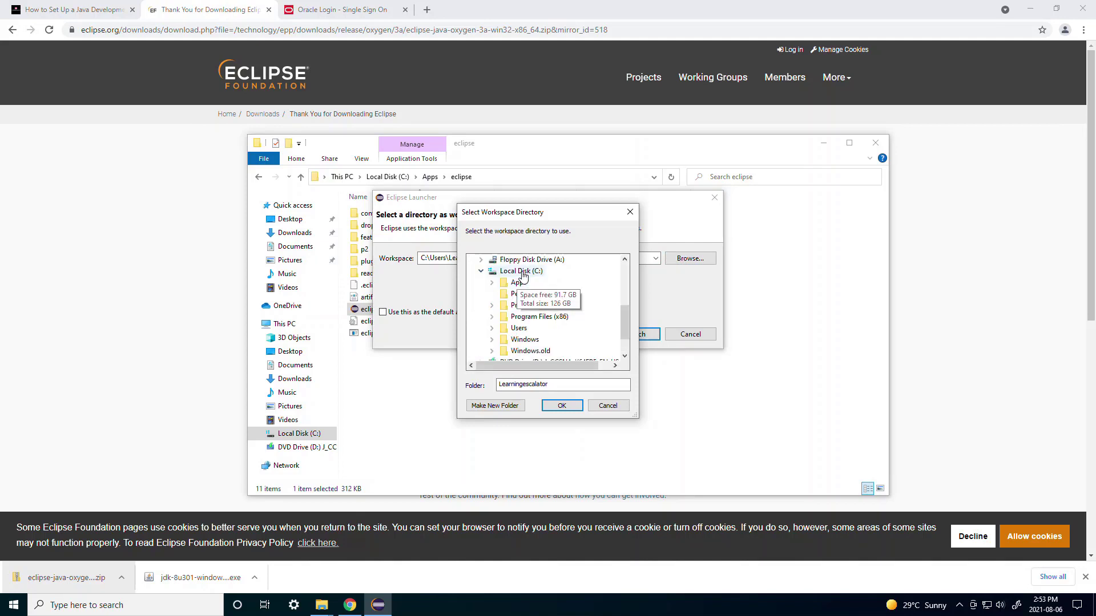
pyautogui.click(521, 271)
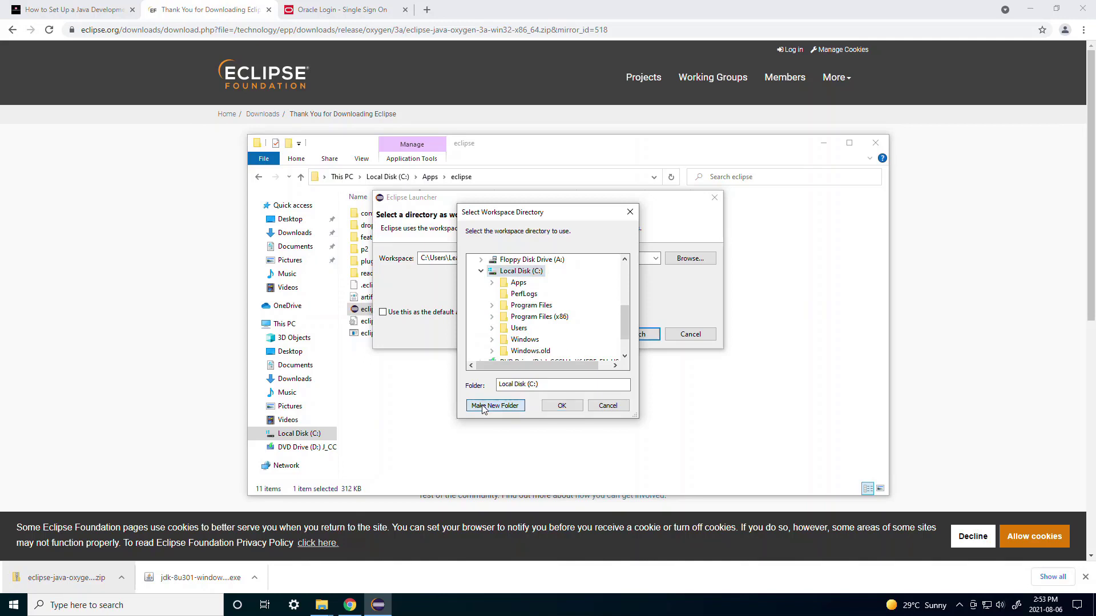
pyautogui.click(494, 406)
pyautogui.write('workspace')
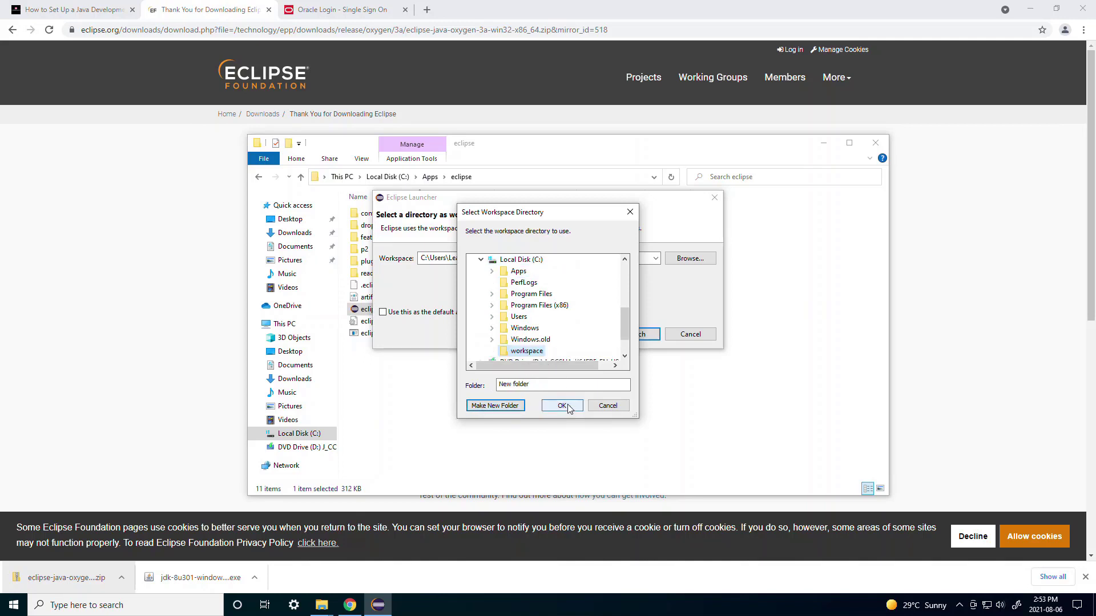
pyautogui.click(562, 406)
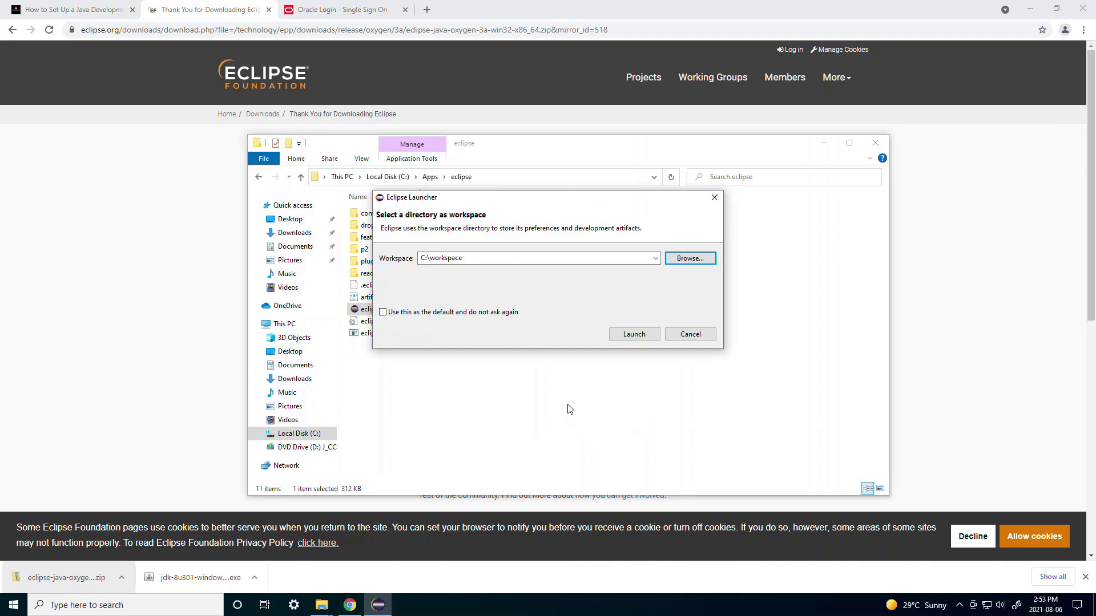
pyautogui.moveTo(473, 226)
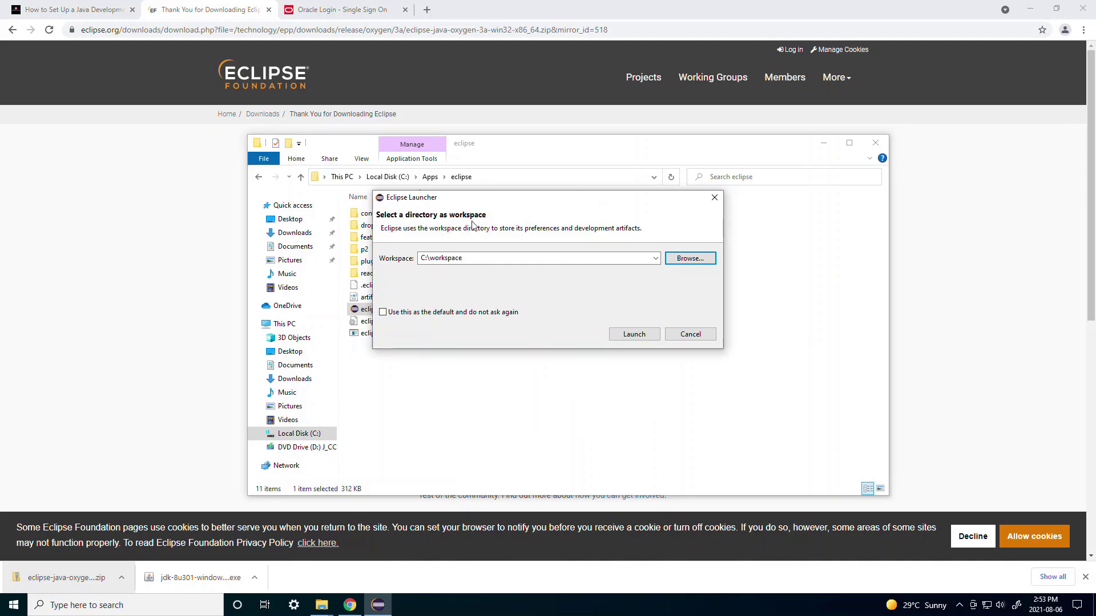
# Start Eclipse Oxygen with C:\workspace as its workspace.
pyautogui.click(634, 334)
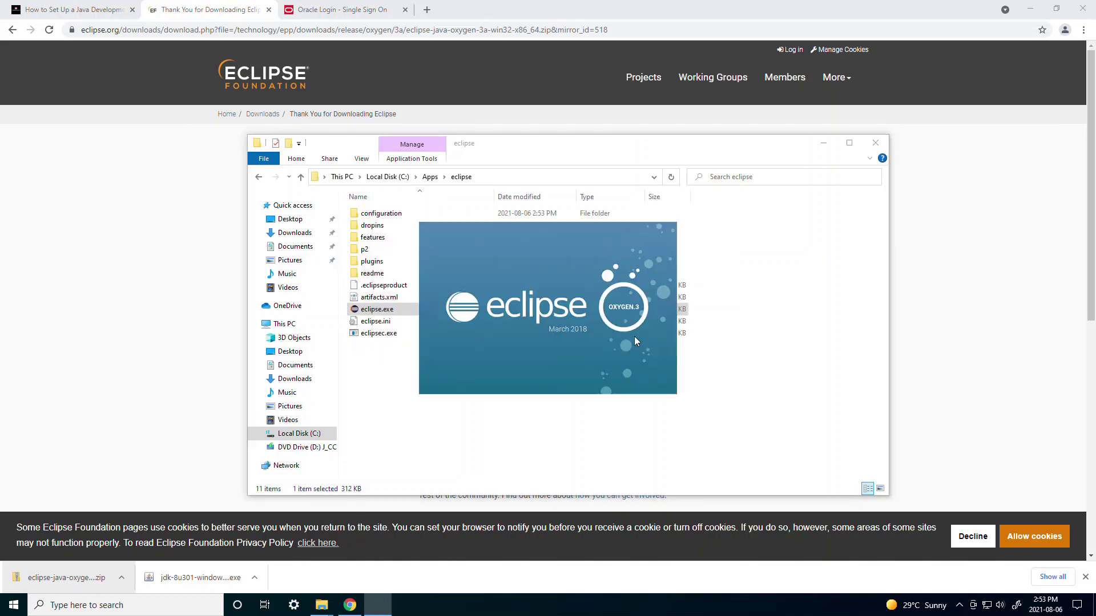
# Let Eclipse finish loading C:\workspace and maximize its workbench window.
pyautogui.doubleClick(376, 310)
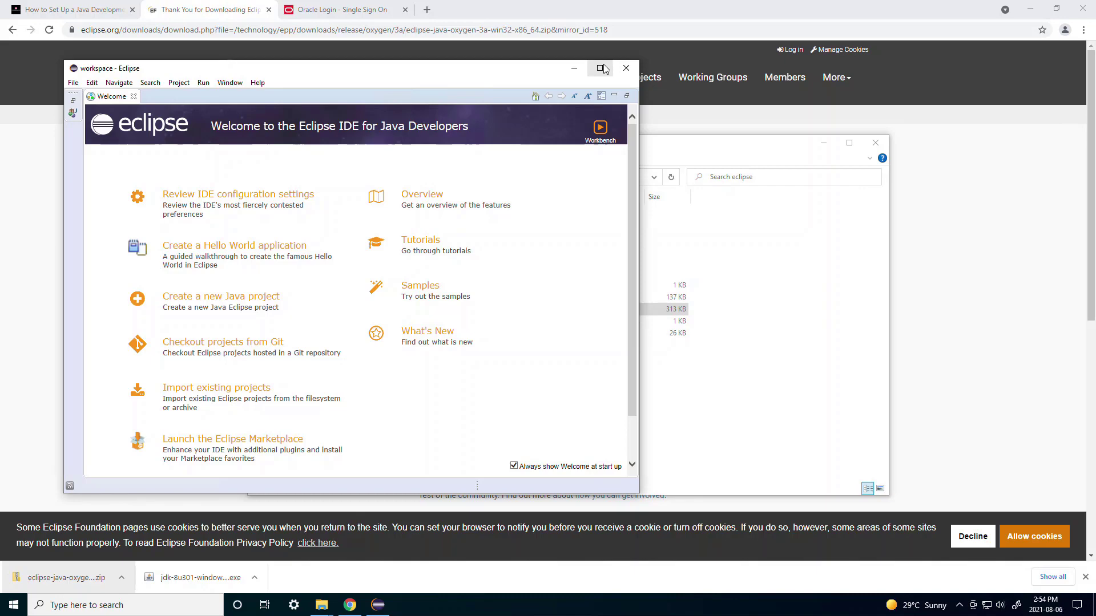
pyautogui.click(599, 67)
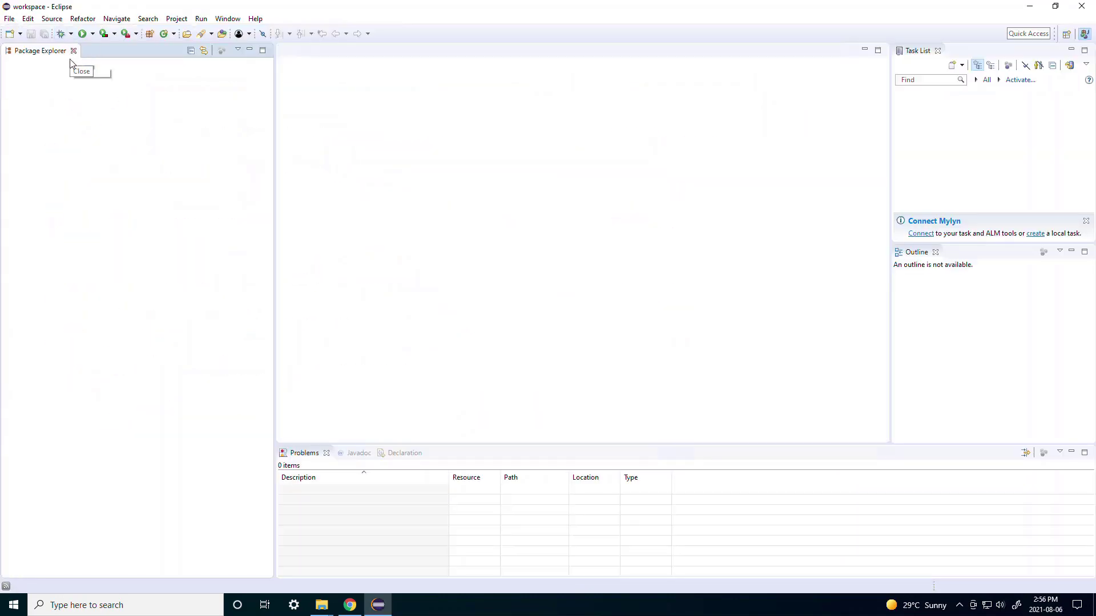
pyautogui.moveTo(278, 265)
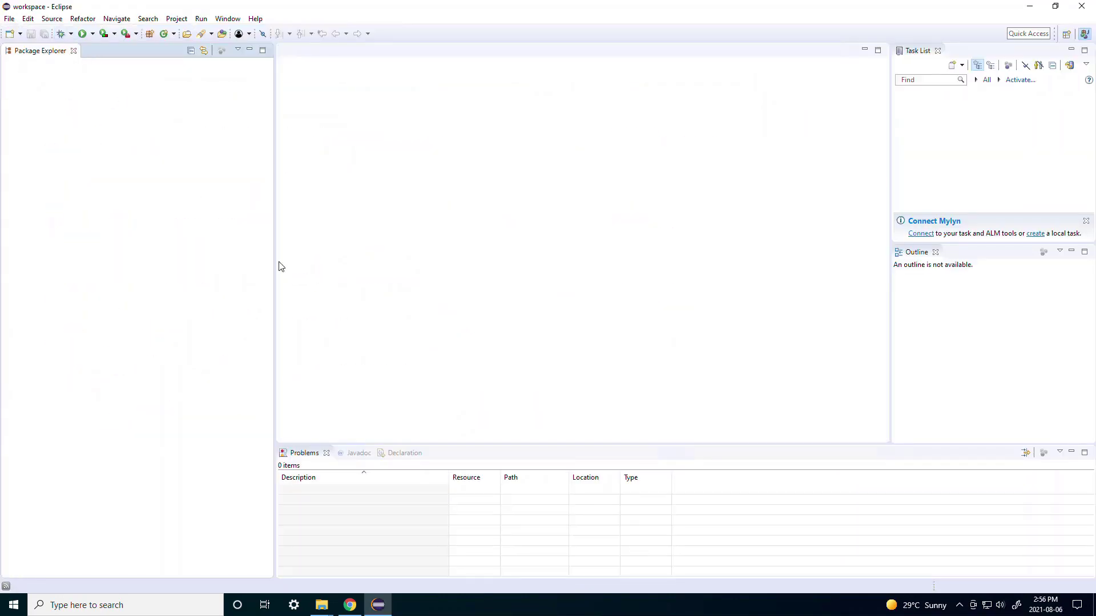
pyautogui.moveTo(378, 605)
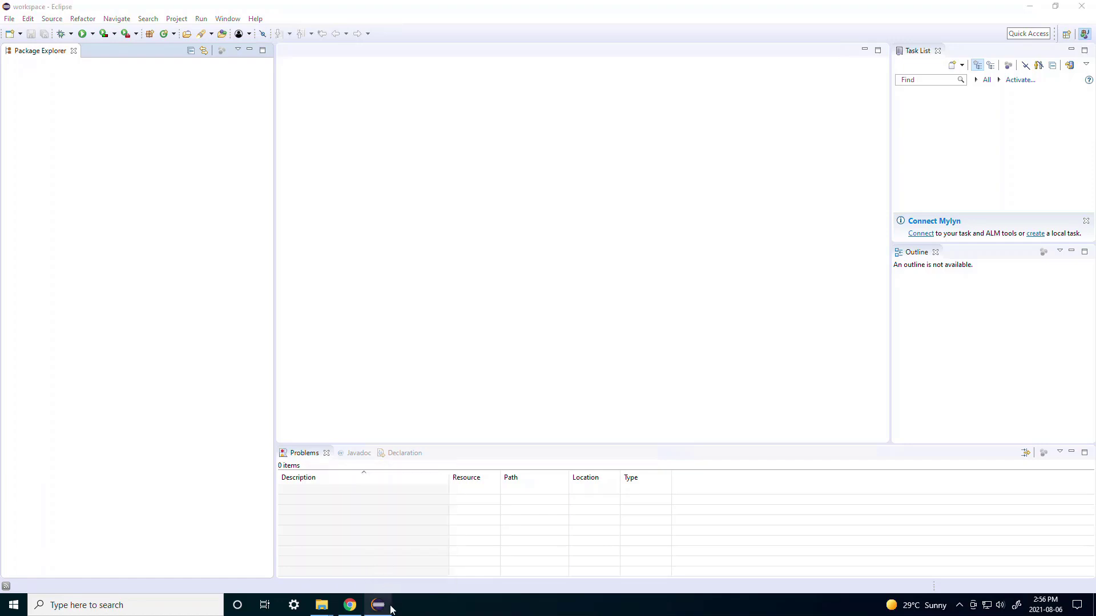
pyautogui.moveTo(378, 605)
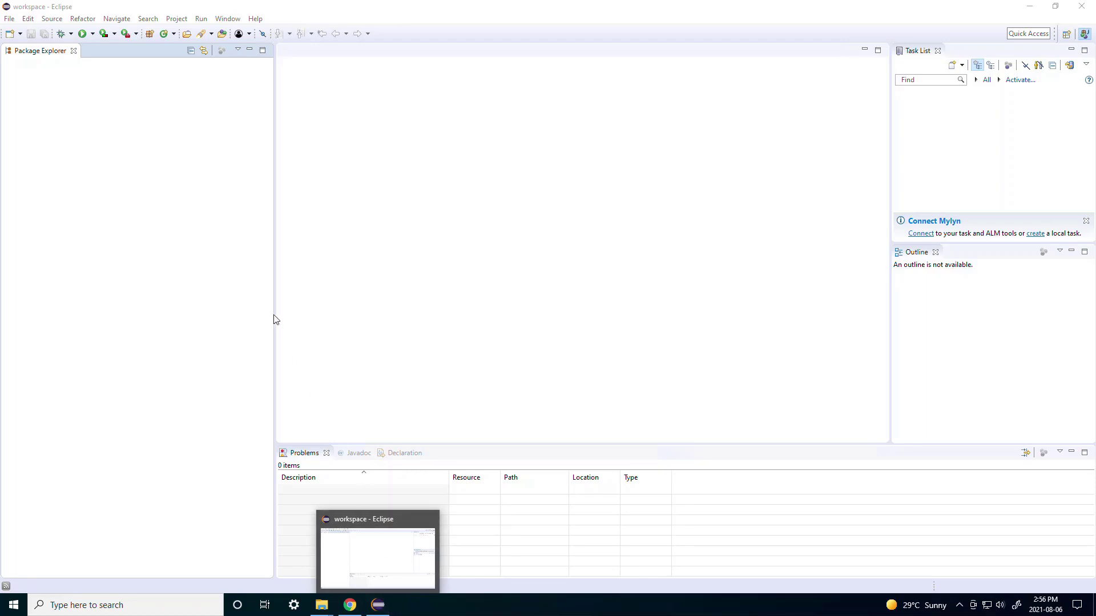